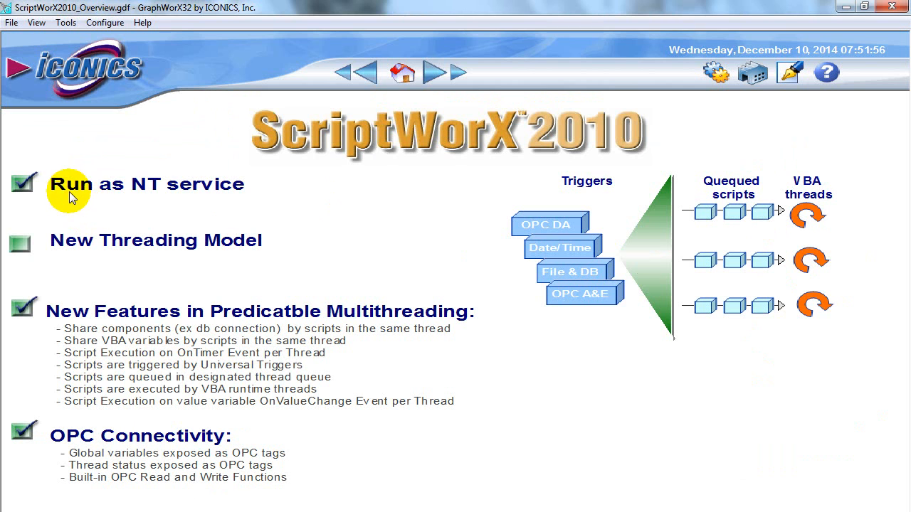
pyautogui.moveTo(121, 258)
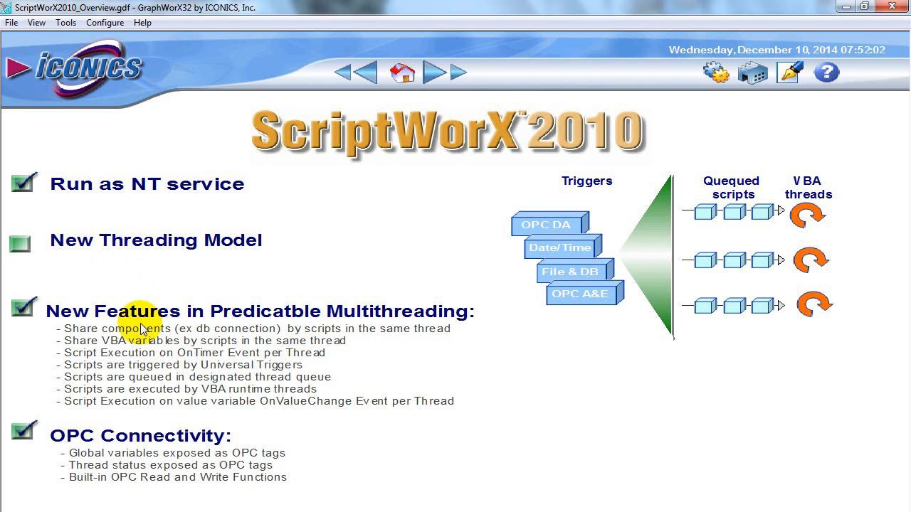
pyautogui.moveTo(51, 283)
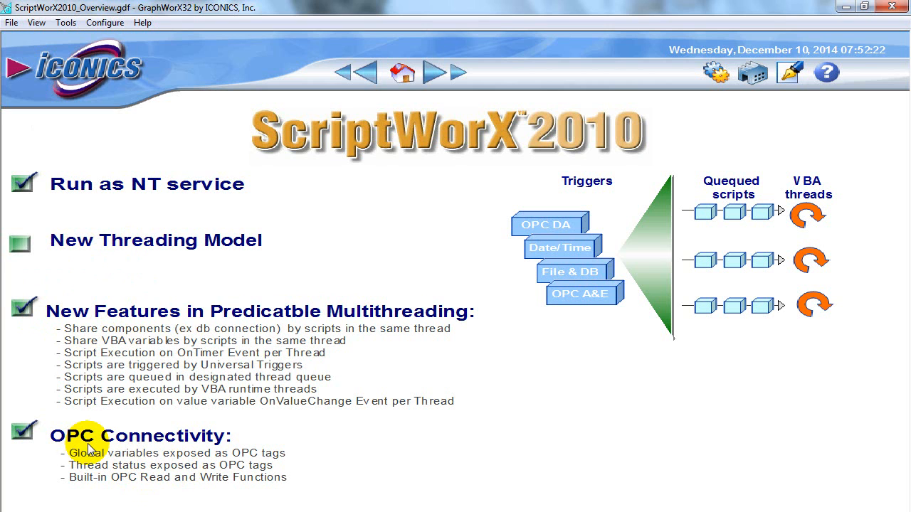
pyautogui.moveTo(96, 456)
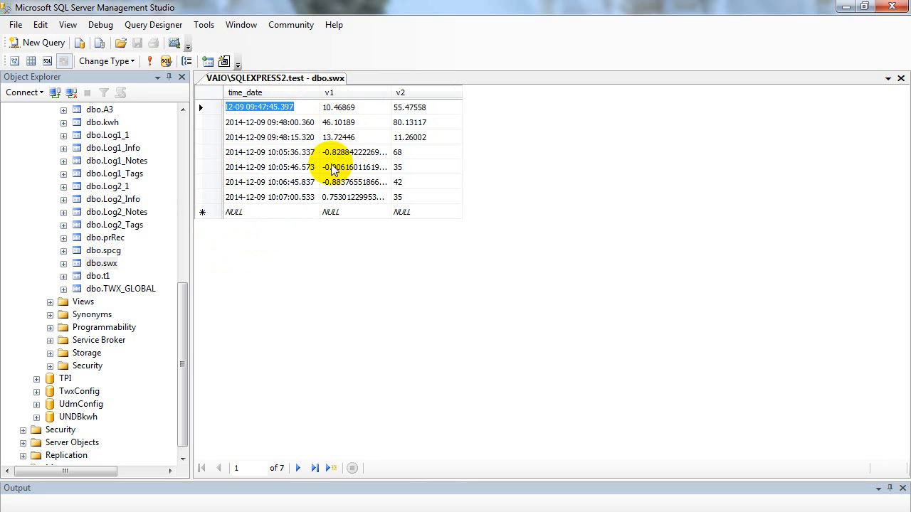
pyautogui.moveTo(382, 140)
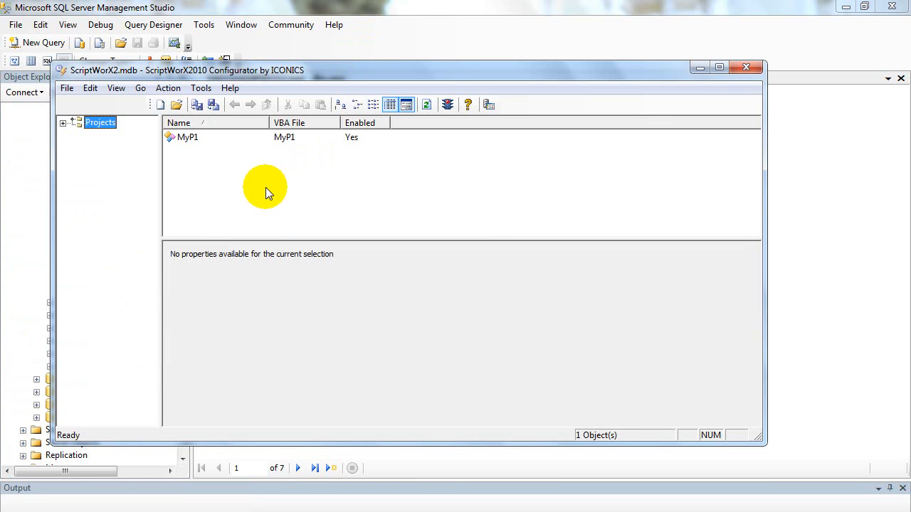
pyautogui.moveTo(246, 171)
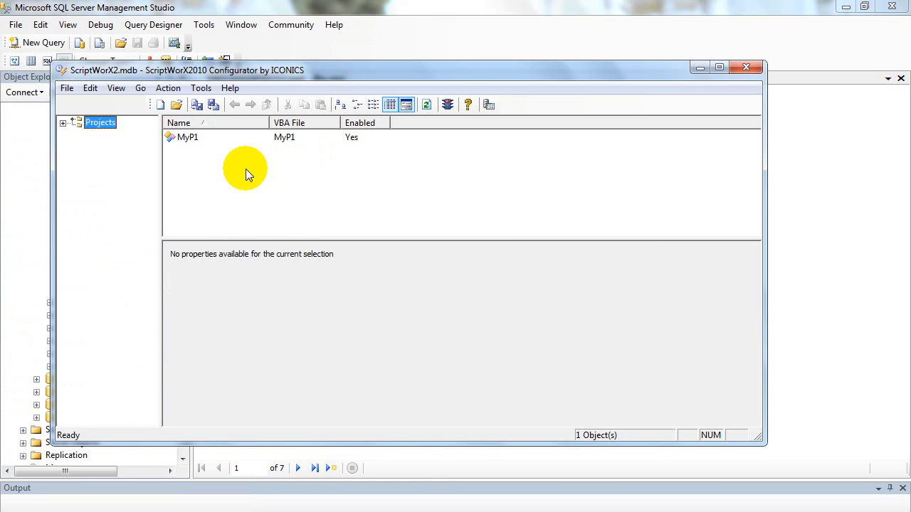
pyautogui.moveTo(377, 32)
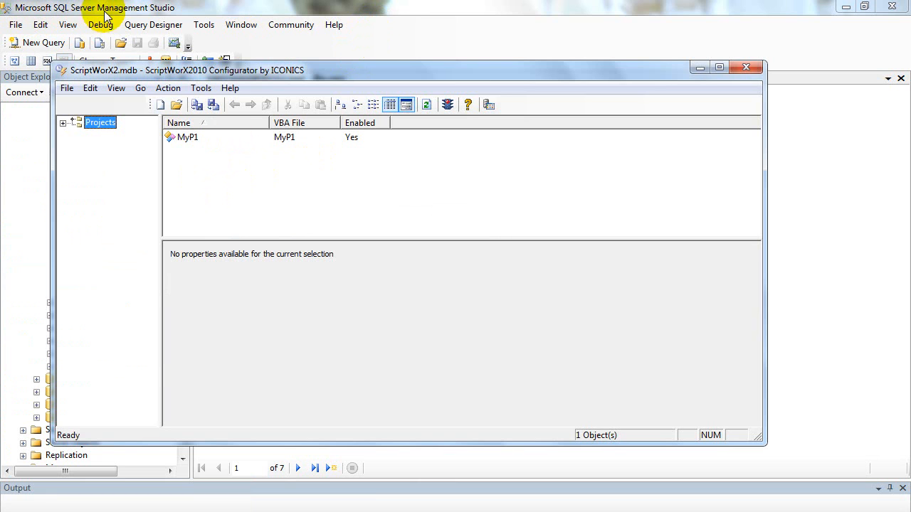
pyautogui.moveTo(186, 30)
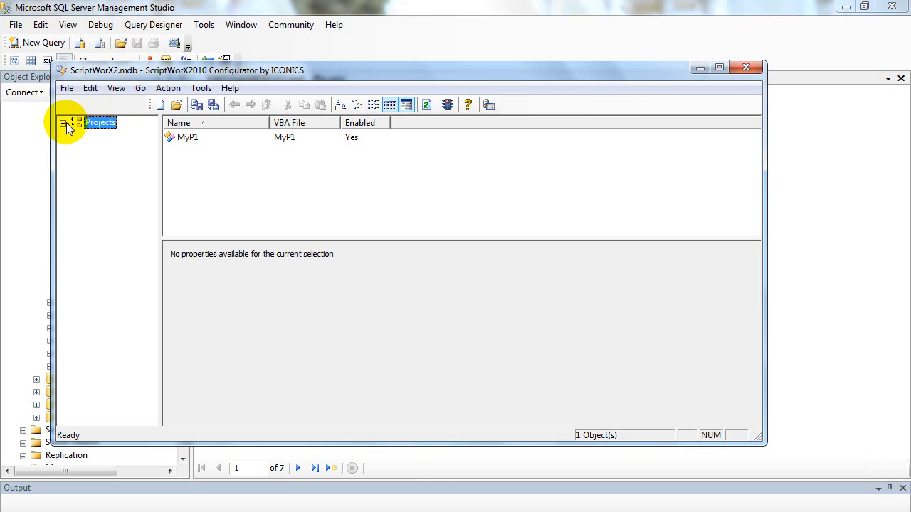
# Expand Projects and MyP1 to reveal threads D1 and dbrec, viewing D1's settings and context menus
pyautogui.click(63, 122)
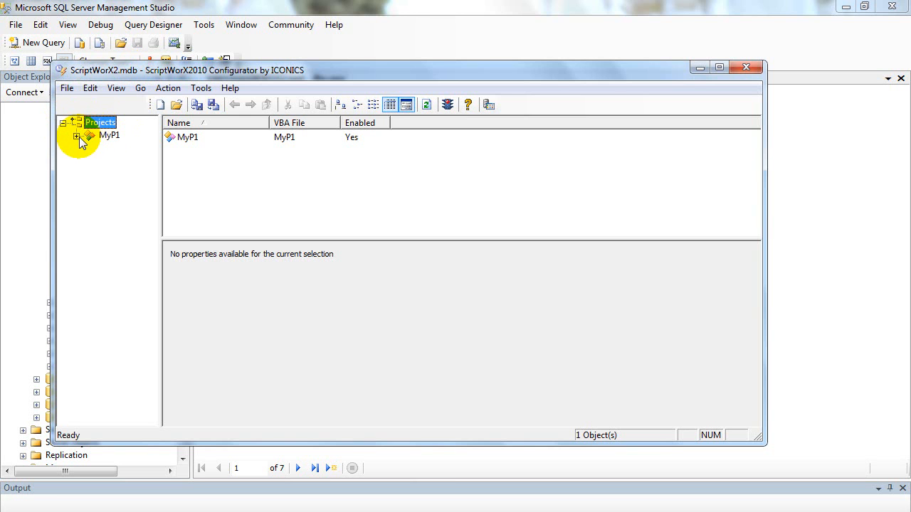
pyautogui.click(76, 135)
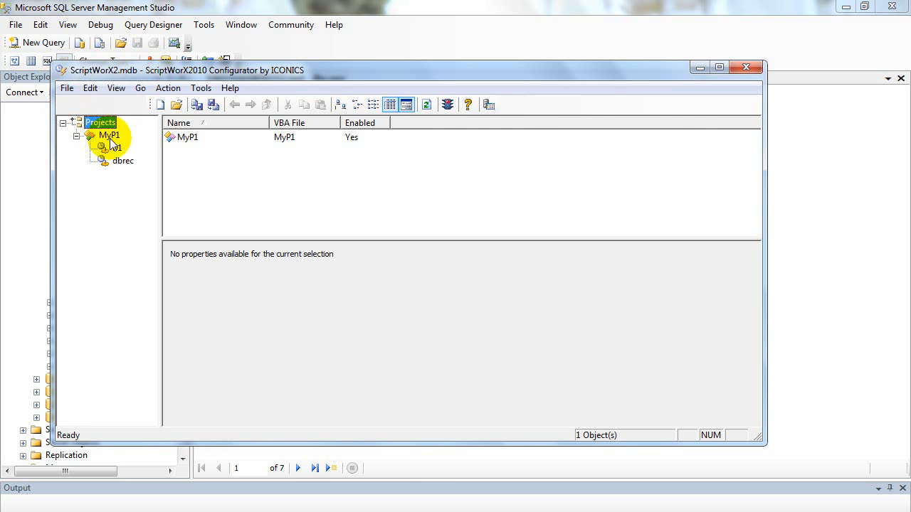
pyautogui.click(110, 135)
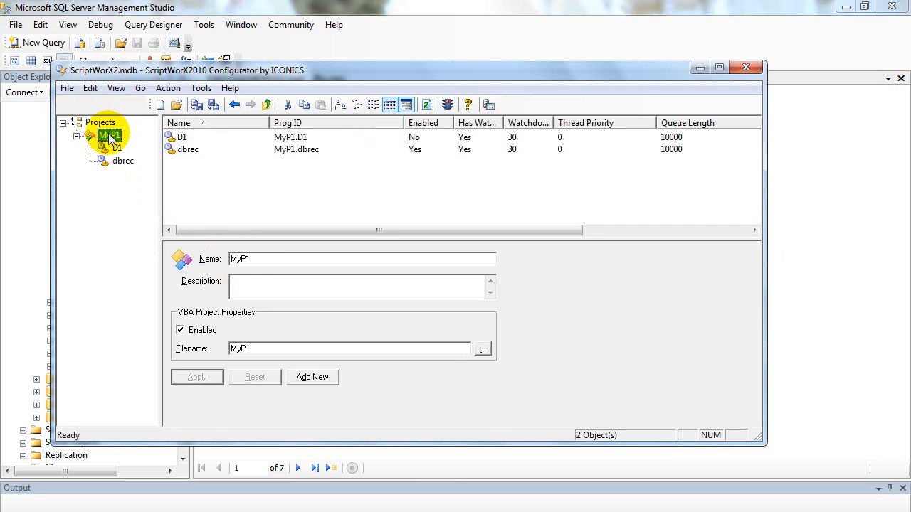
pyautogui.click(118, 148)
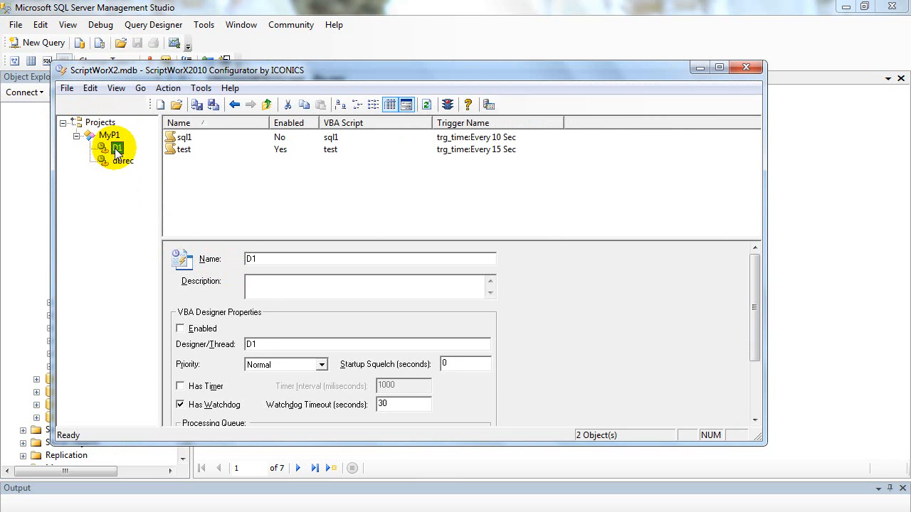
pyautogui.rightClick(109, 135)
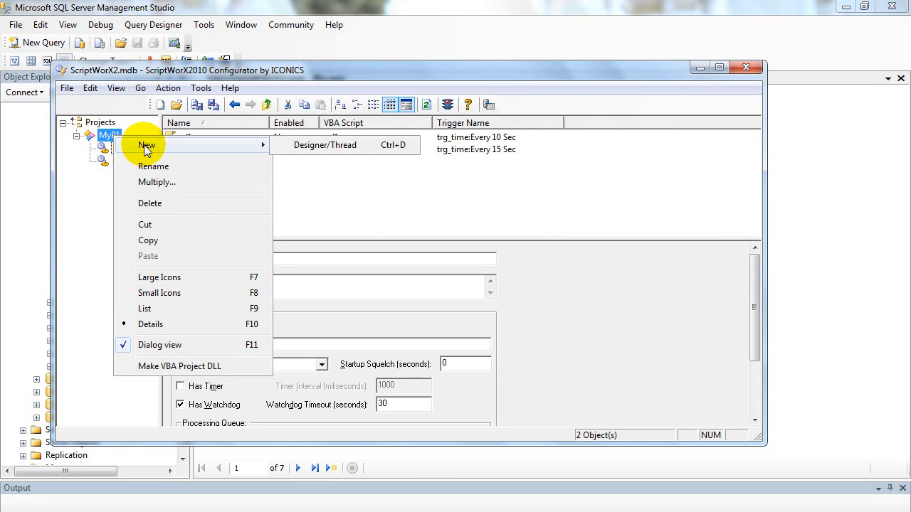
pyautogui.moveTo(105, 179)
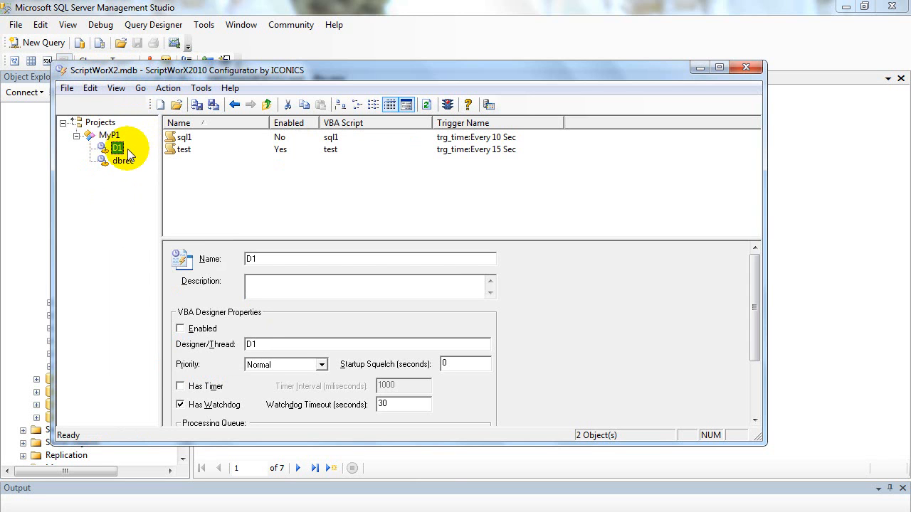
pyautogui.rightClick(117, 147)
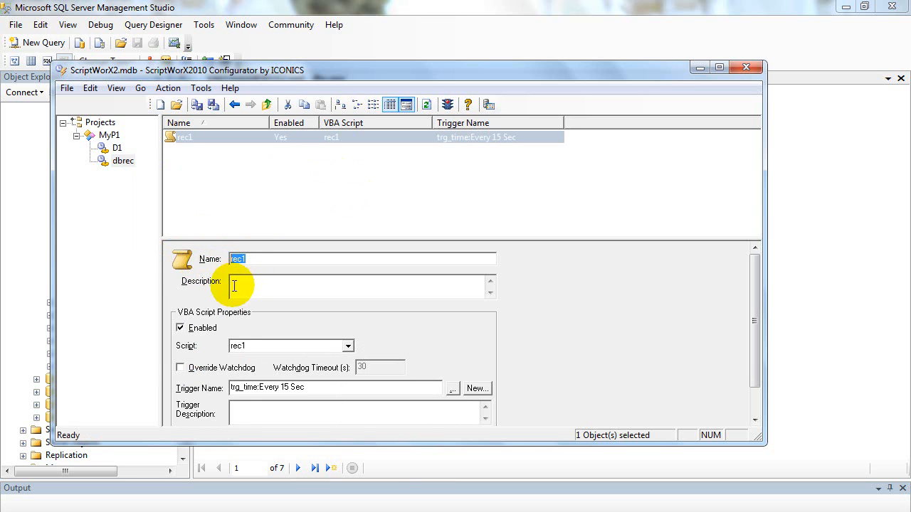
# Select dbrec's rec1 script and browse the time triggers for its Trigger Name
pyautogui.click(285, 346)
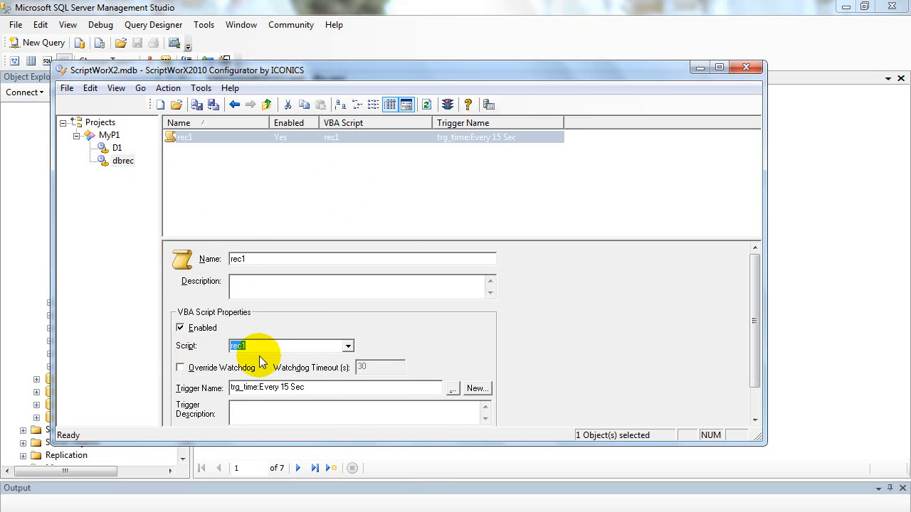
pyautogui.moveTo(177, 128)
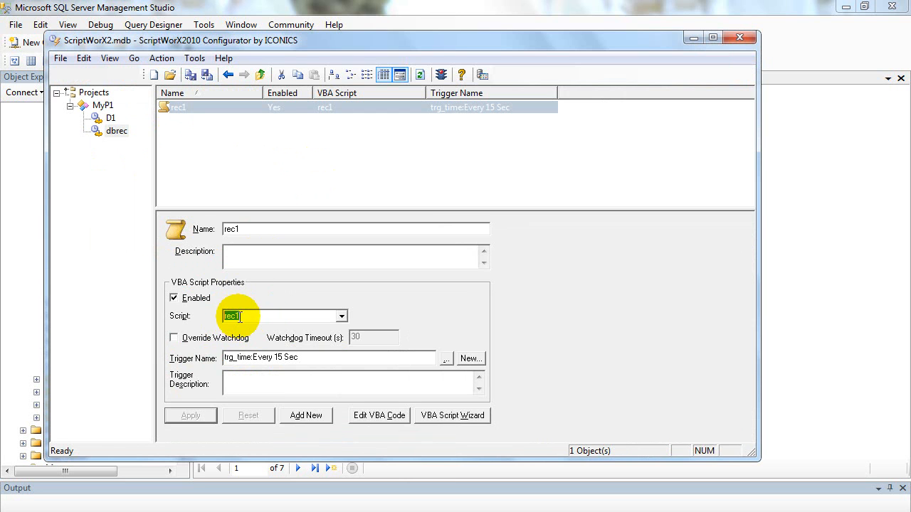
pyautogui.moveTo(249, 319)
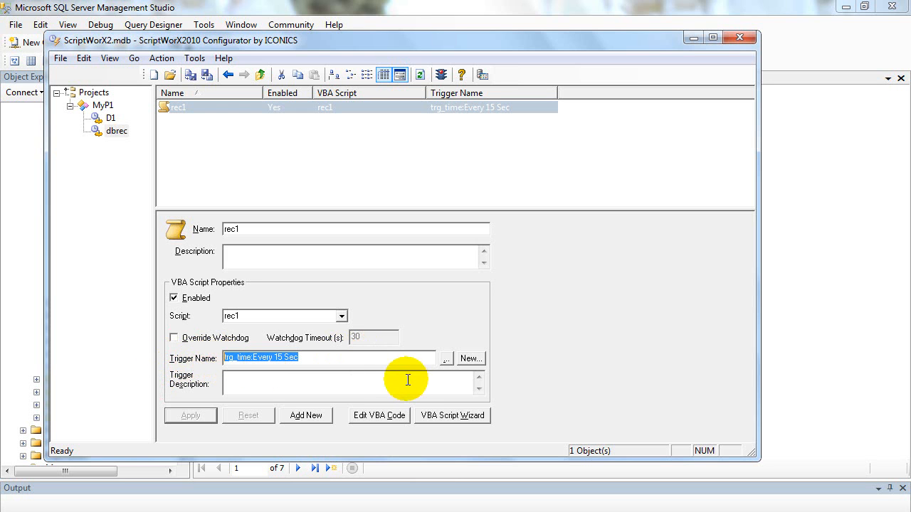
pyautogui.moveTo(446, 361)
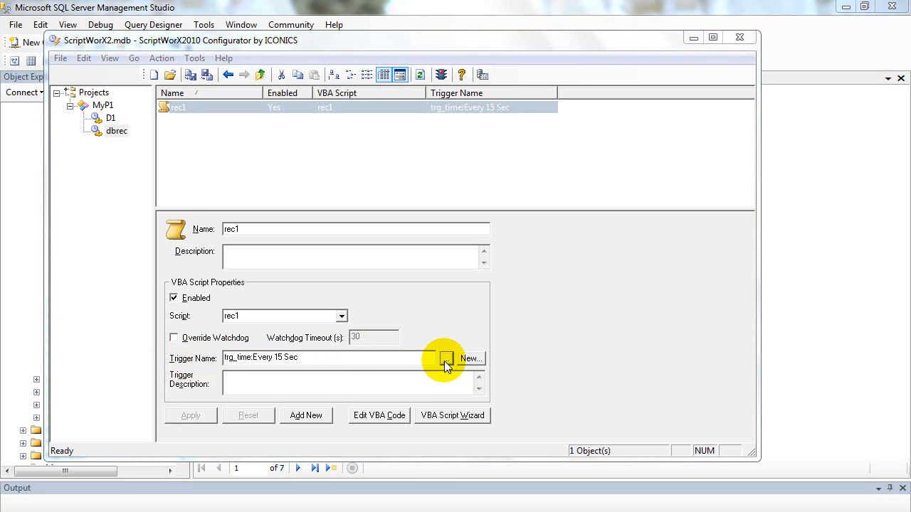
pyautogui.click(446, 359)
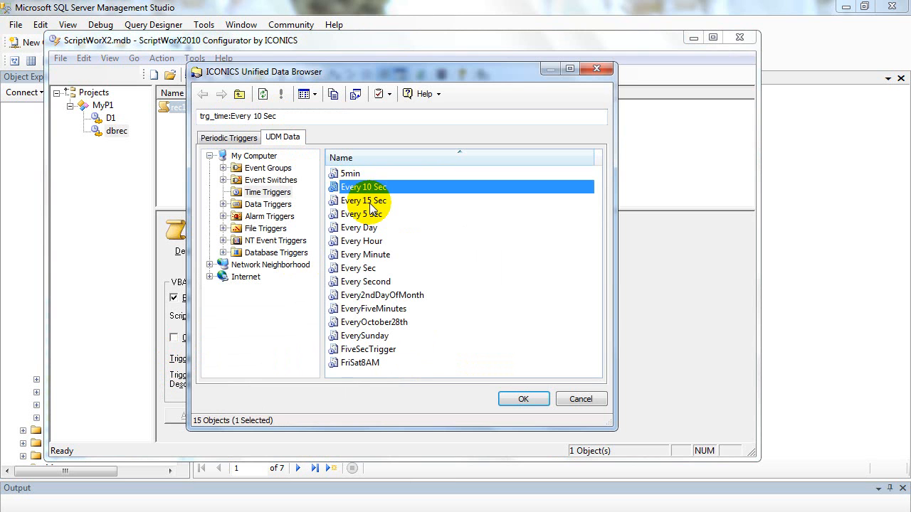
# Confirm Every 15 Sec as rec1's time trigger, then start creating a new trigger
pyautogui.click(363, 200)
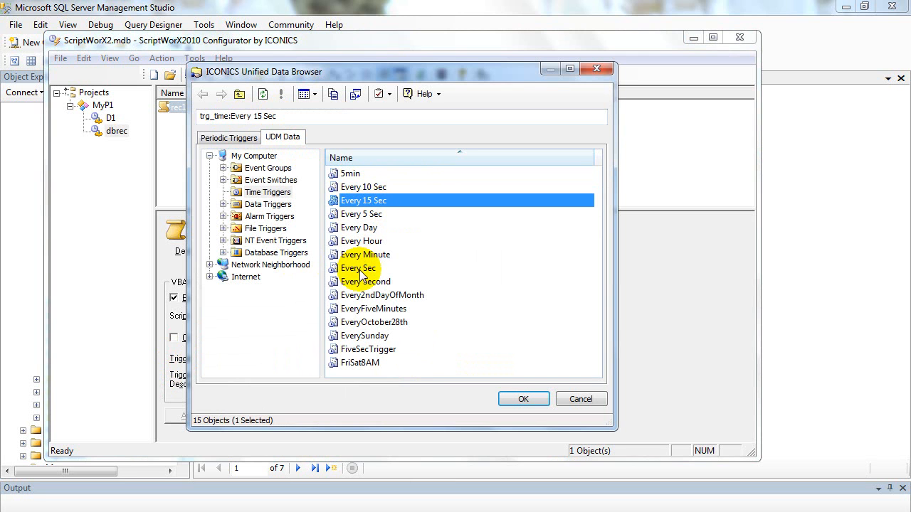
pyautogui.click(523, 398)
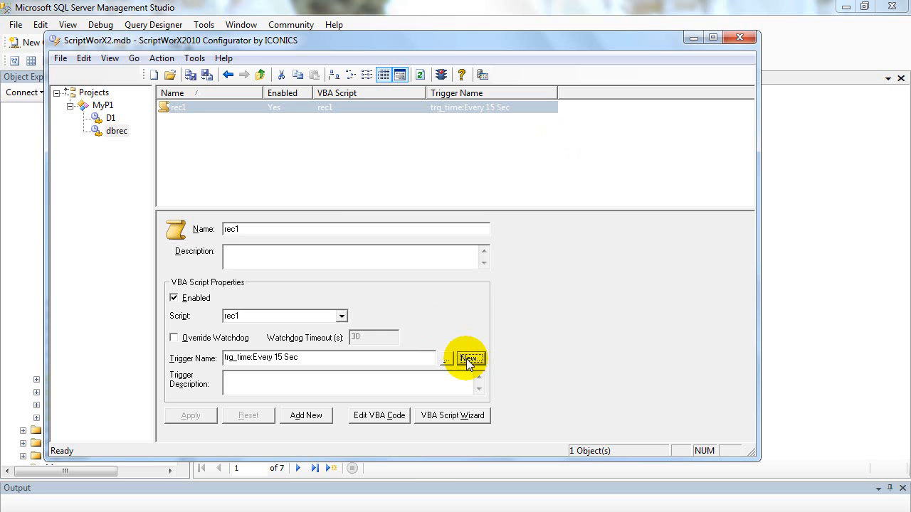
pyautogui.click(471, 359)
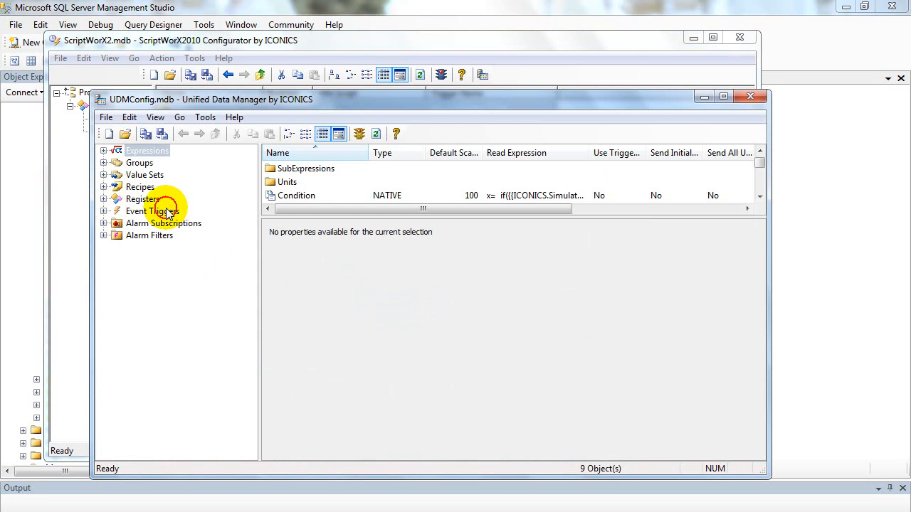
# Expand the event trigger categories and add a draft new time trigger
pyautogui.click(146, 210)
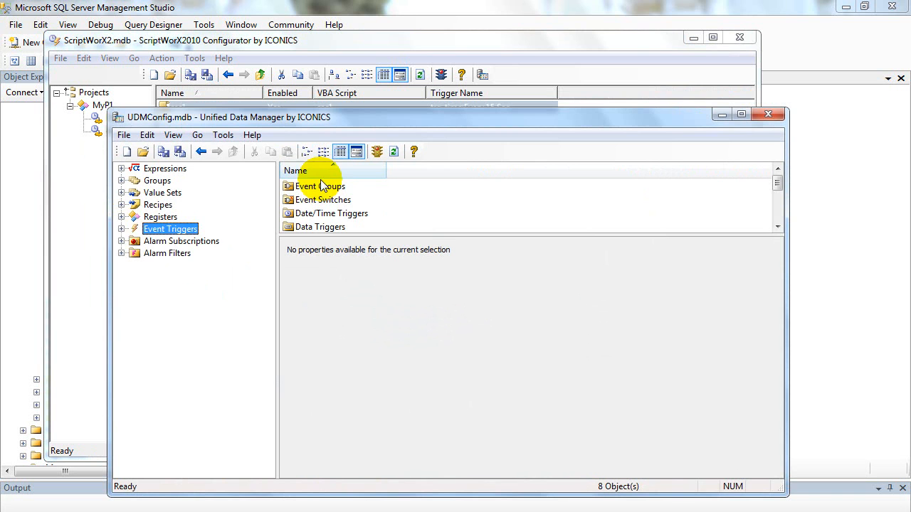
pyautogui.click(122, 229)
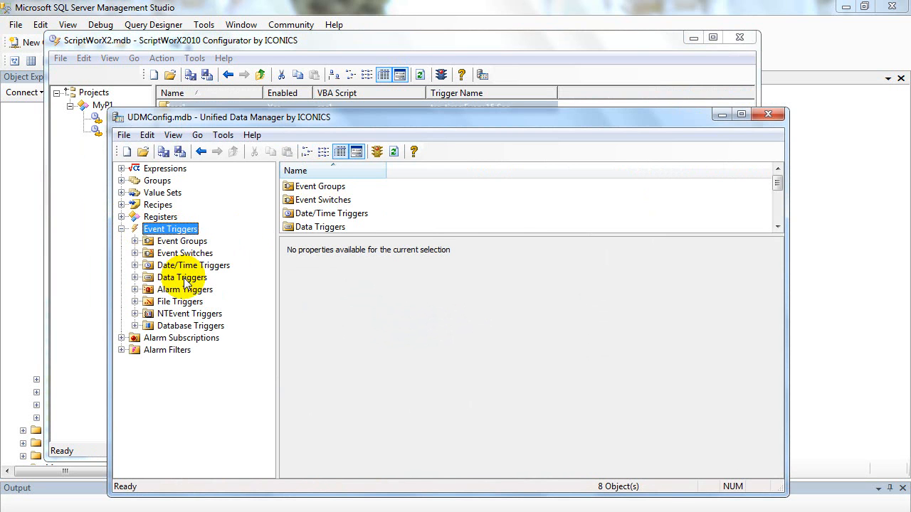
pyautogui.click(181, 277)
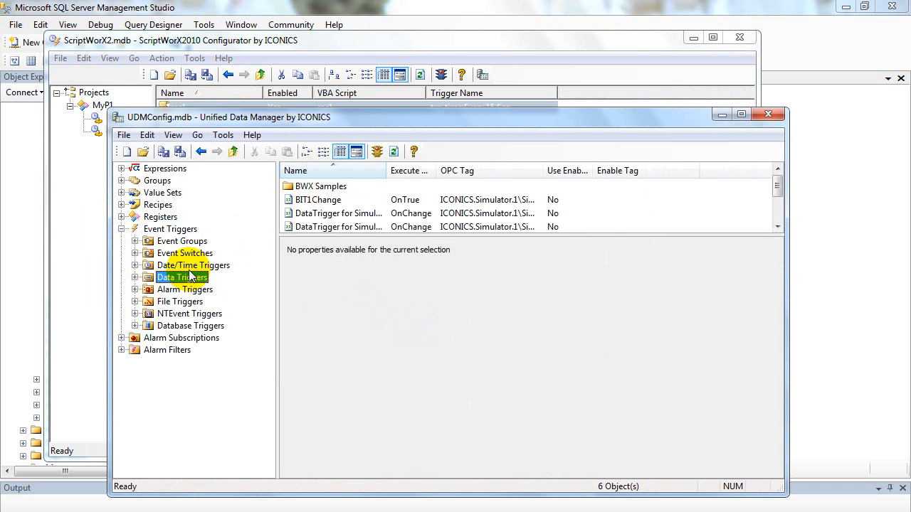
pyautogui.rightClick(192, 265)
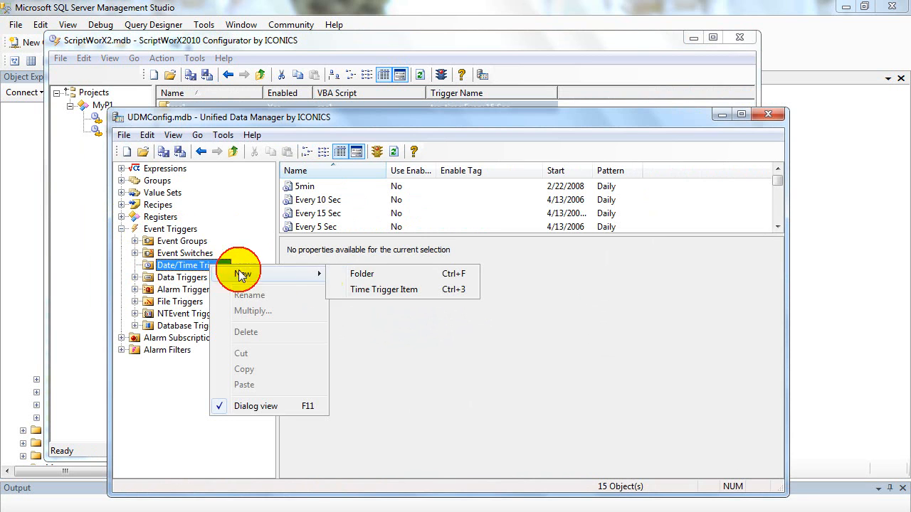
pyautogui.moveTo(372, 290)
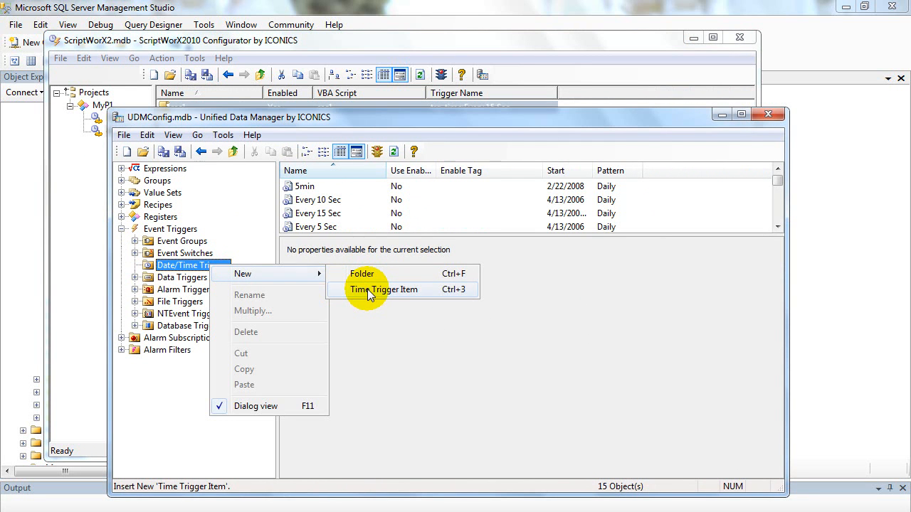
pyautogui.click(385, 289)
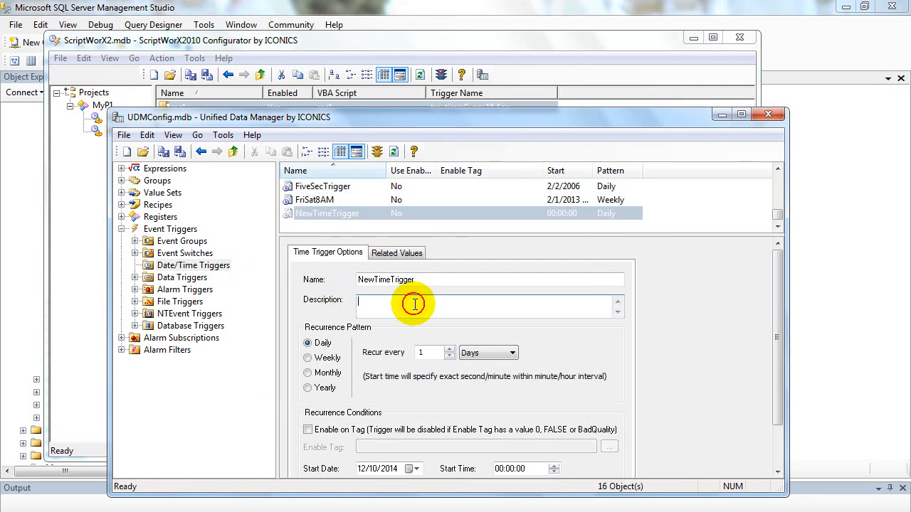
pyautogui.moveTo(289, 360)
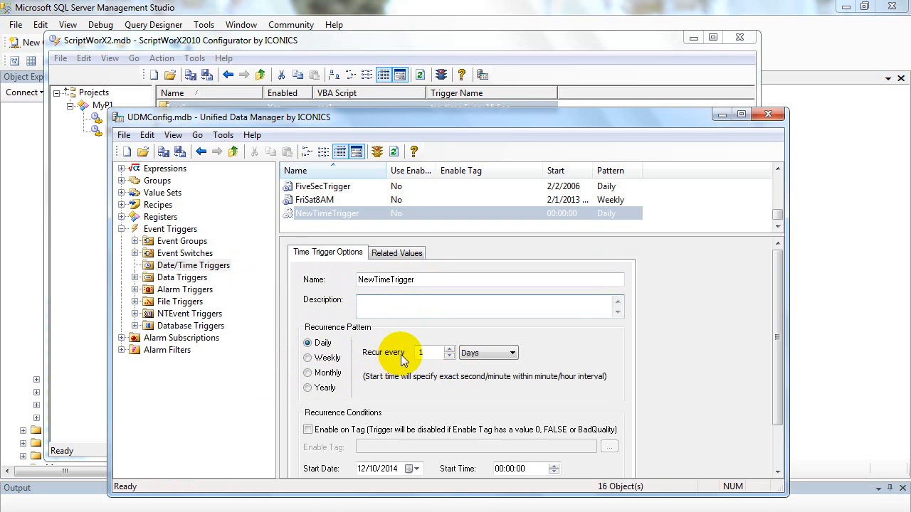
# Close Unified Data Manager without saving the Time Trigger Item changes
pyautogui.click(513, 352)
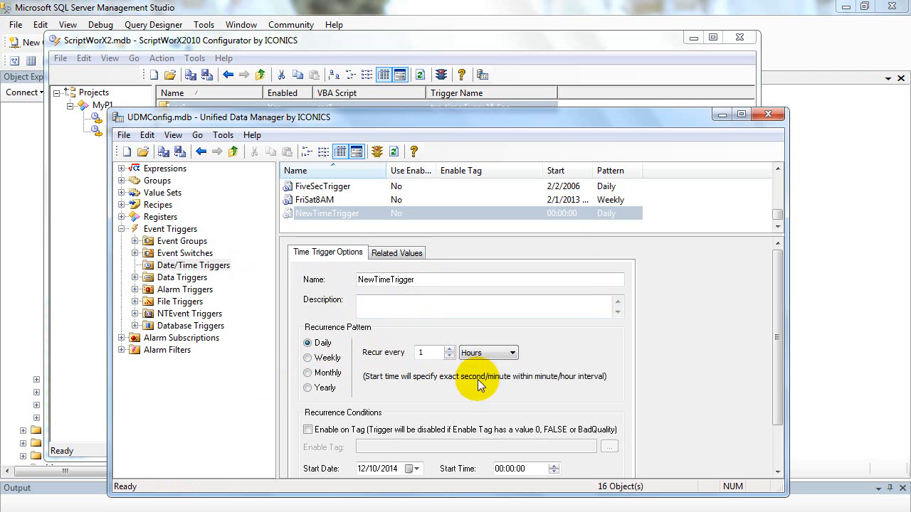
pyautogui.click(512, 353)
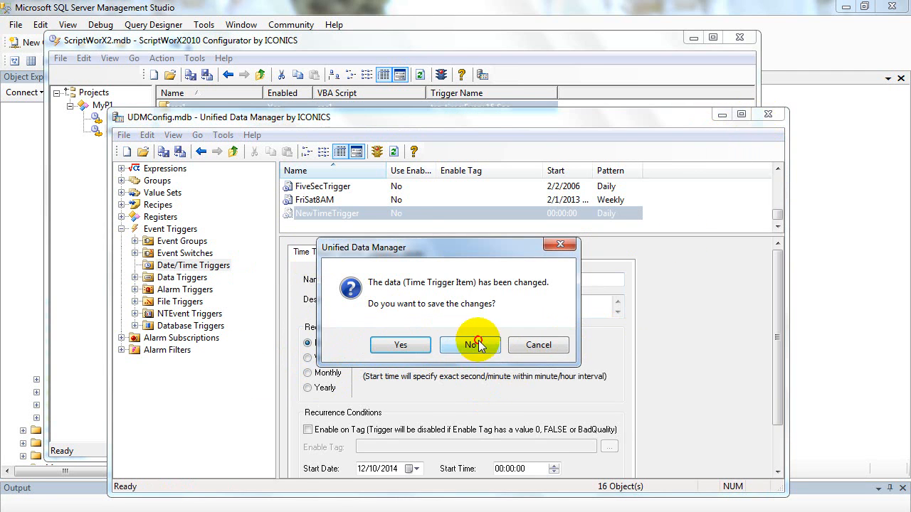
pyautogui.click(469, 345)
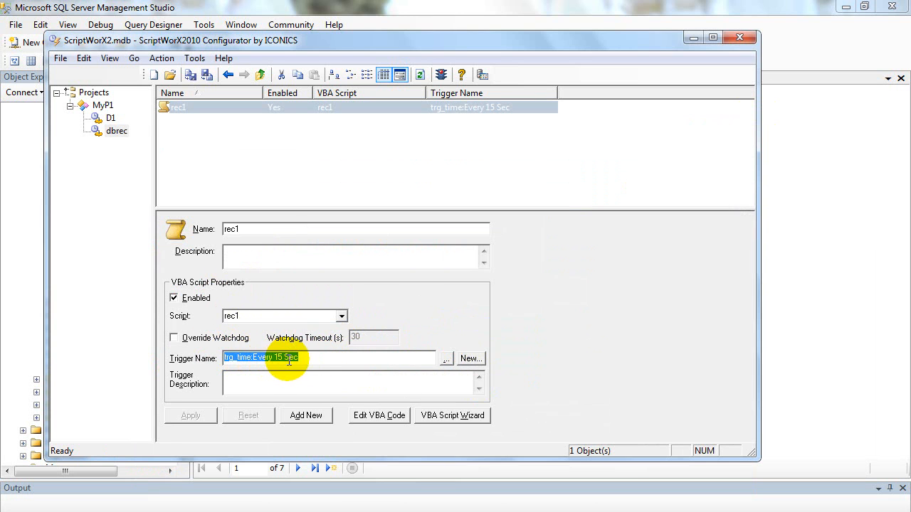
# Check rec1's trigger trg_time:Every 15 Sec and open its VBA code
pyautogui.click(304, 358)
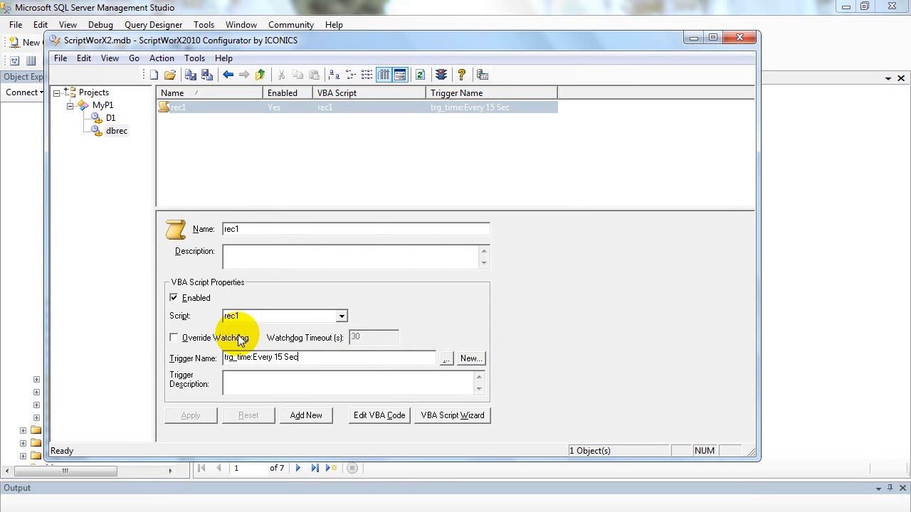
pyautogui.moveTo(228, 331)
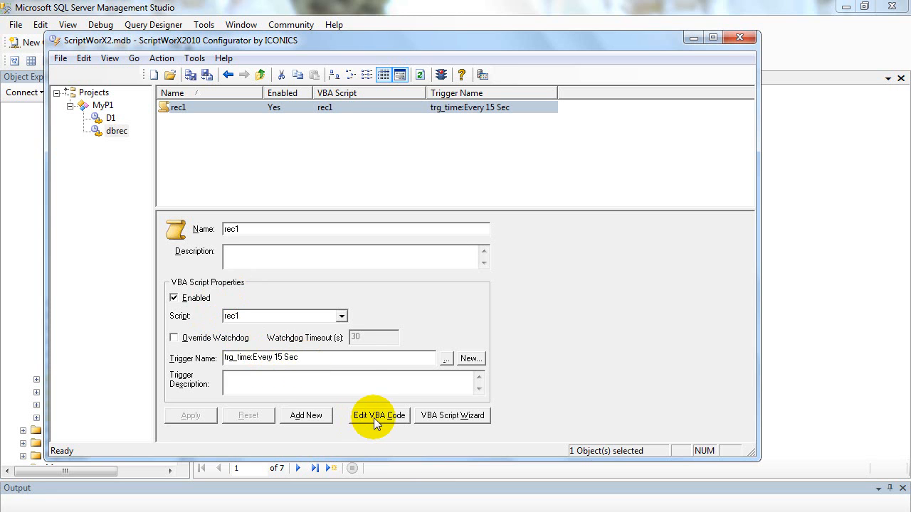
pyautogui.moveTo(387, 420)
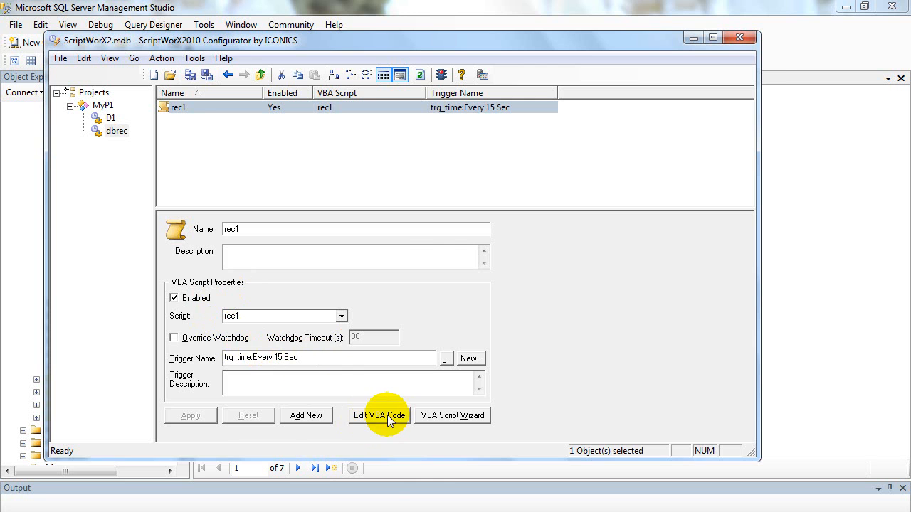
pyautogui.click(380, 415)
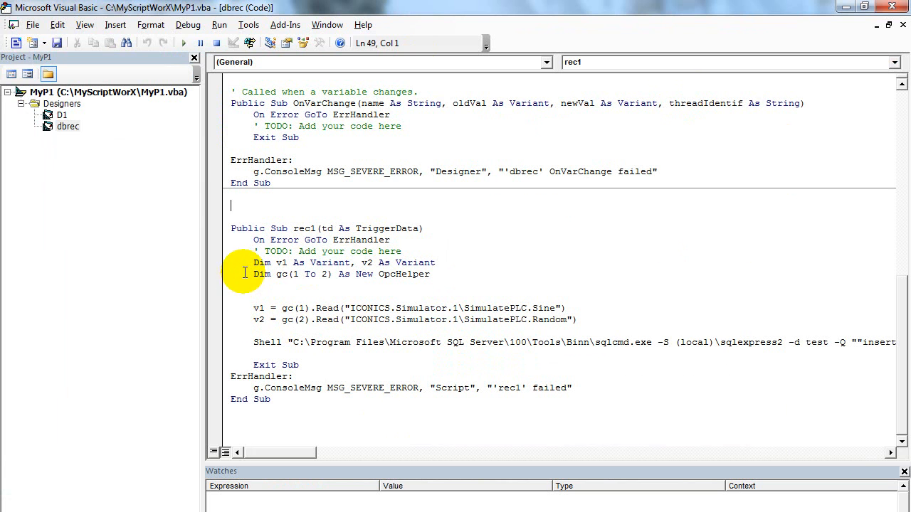
pyautogui.moveTo(254, 263); pyautogui.dragTo(409, 274)
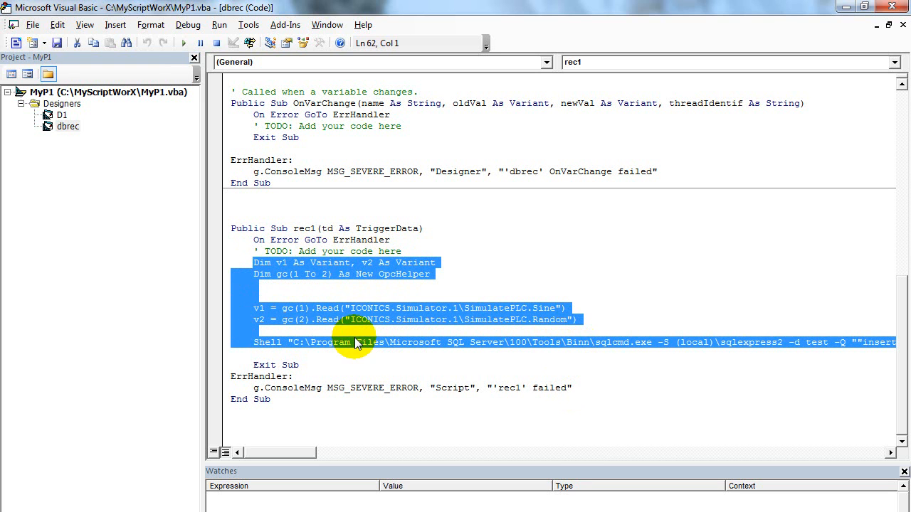
pyautogui.click(263, 320)
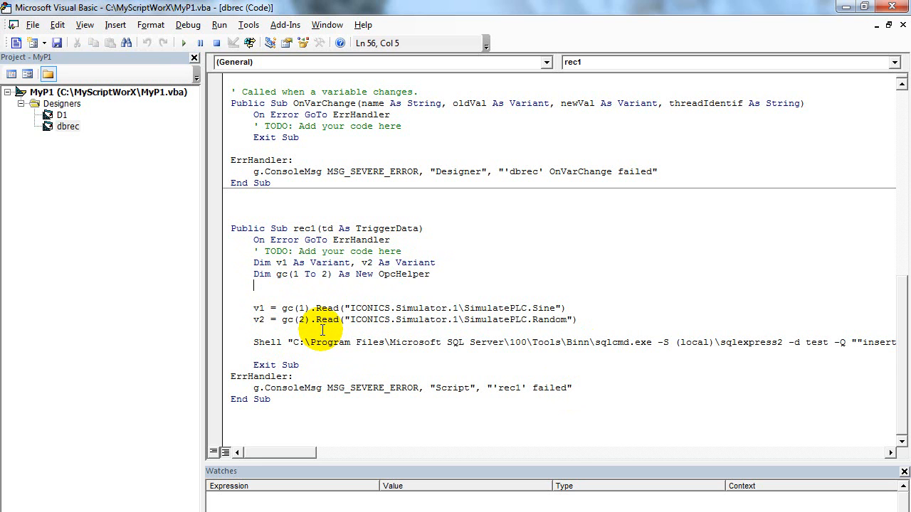
pyautogui.moveTo(253, 262); pyautogui.dragTo(430, 274)
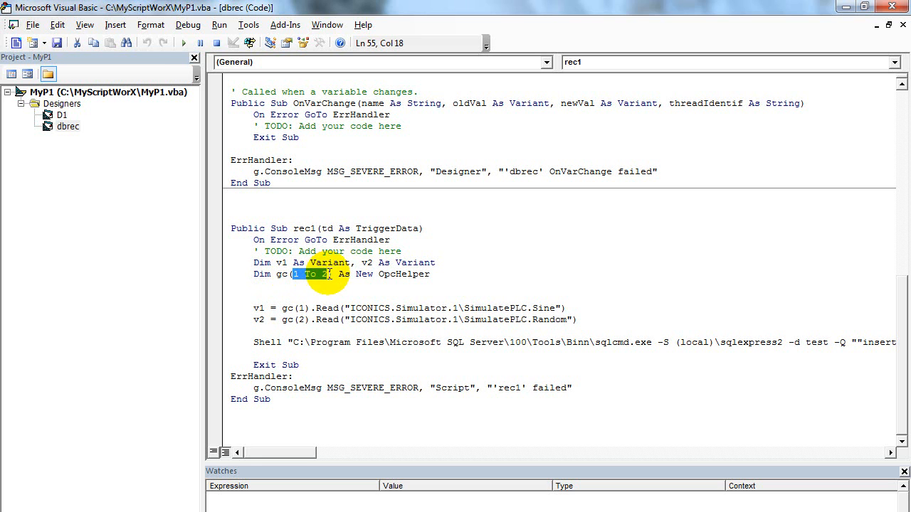
pyautogui.moveTo(436, 276)
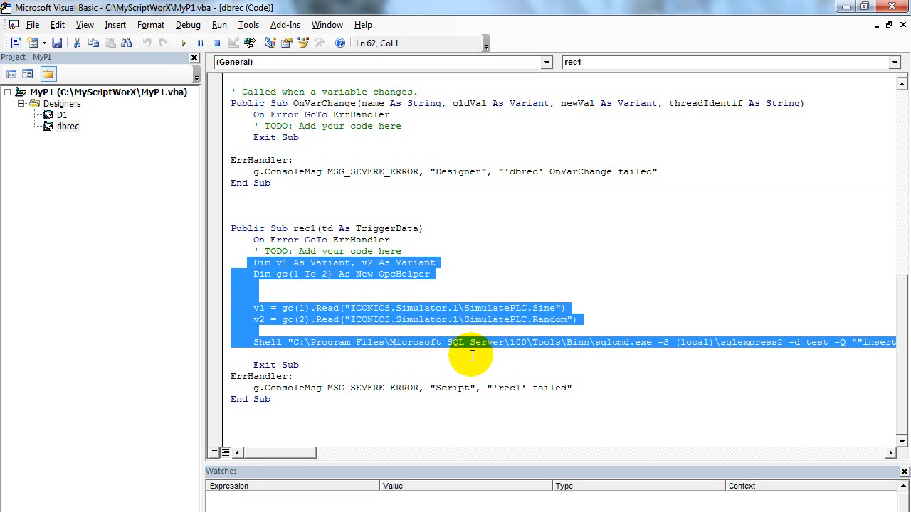
pyautogui.moveTo(328, 318)
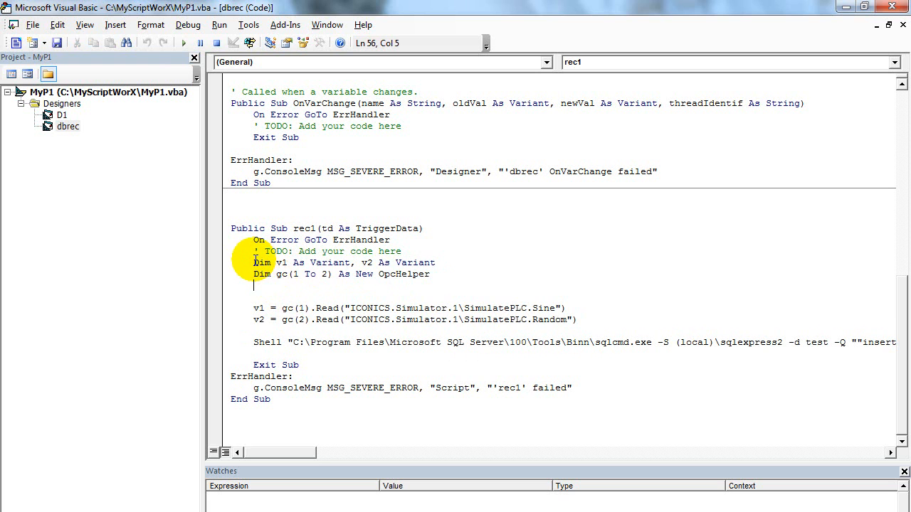
pyautogui.moveTo(254, 262); pyautogui.dragTo(328, 349)
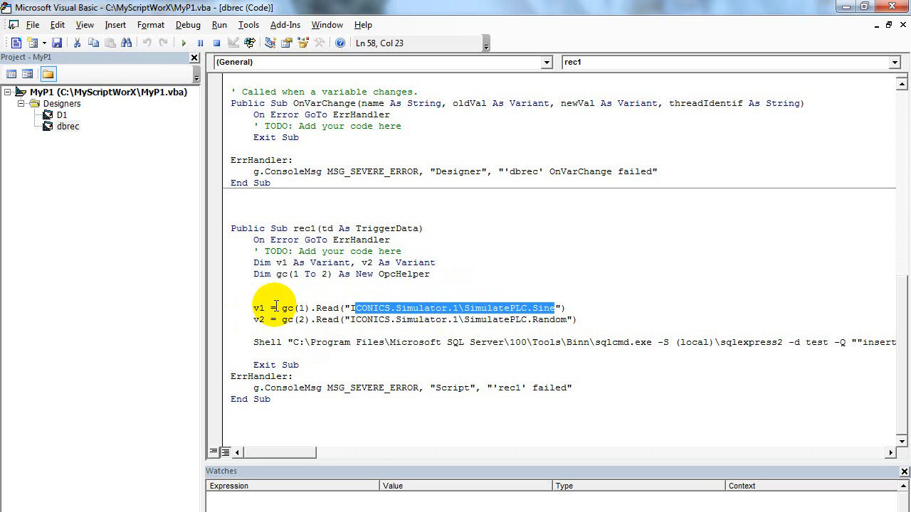
pyautogui.moveTo(250, 25)
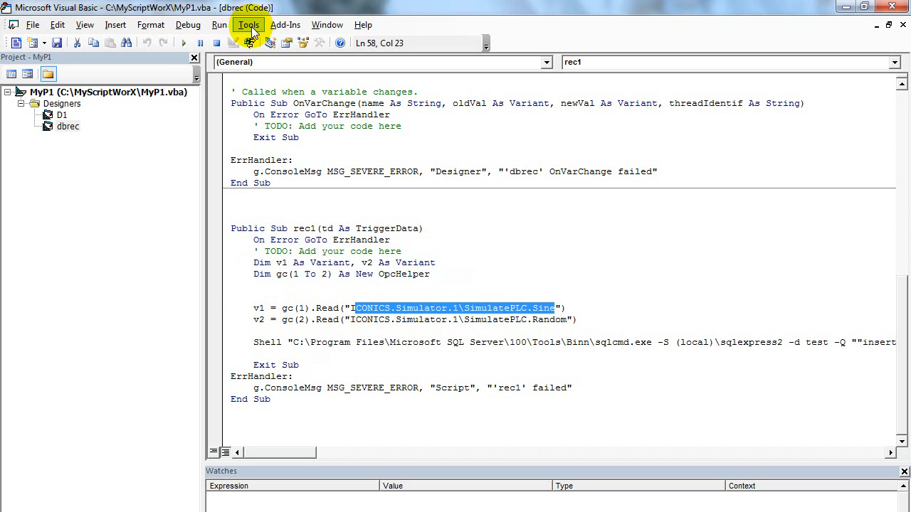
pyautogui.click(248, 24)
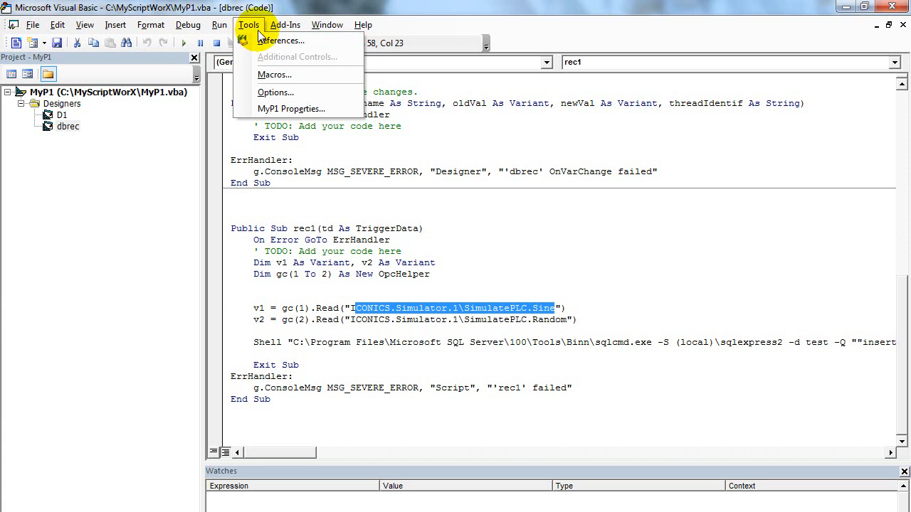
pyautogui.moveTo(294, 40)
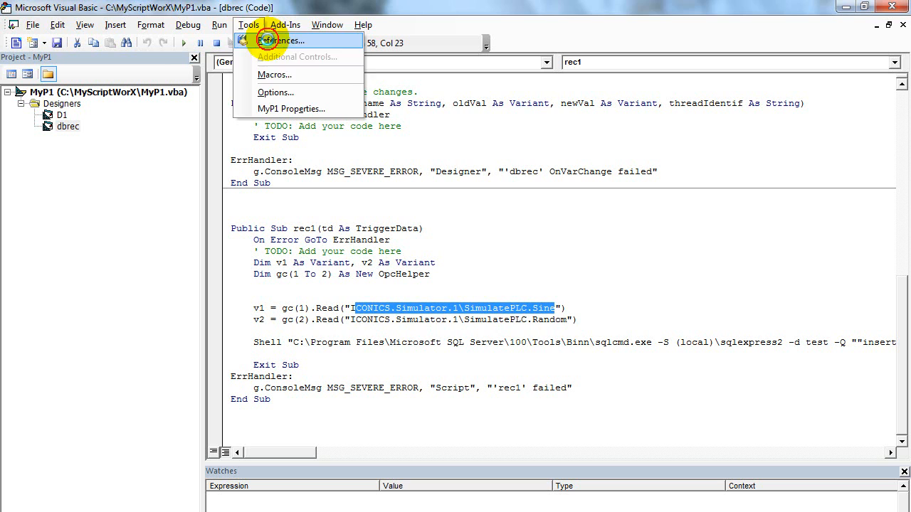
pyautogui.click(282, 40)
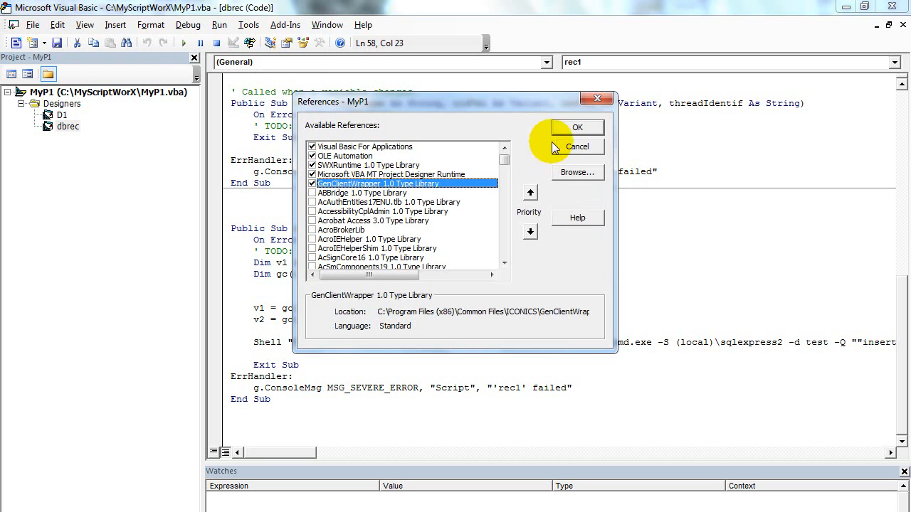
pyautogui.click(577, 128)
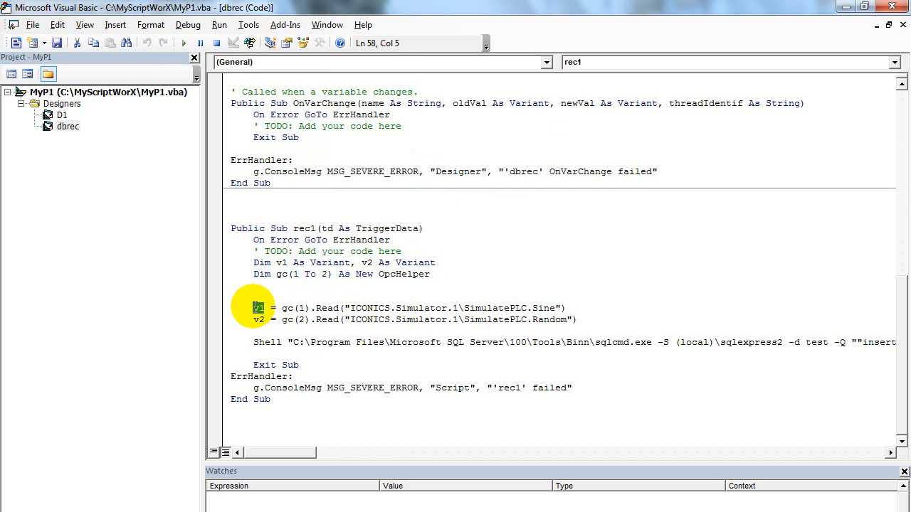
pyautogui.click(261, 342)
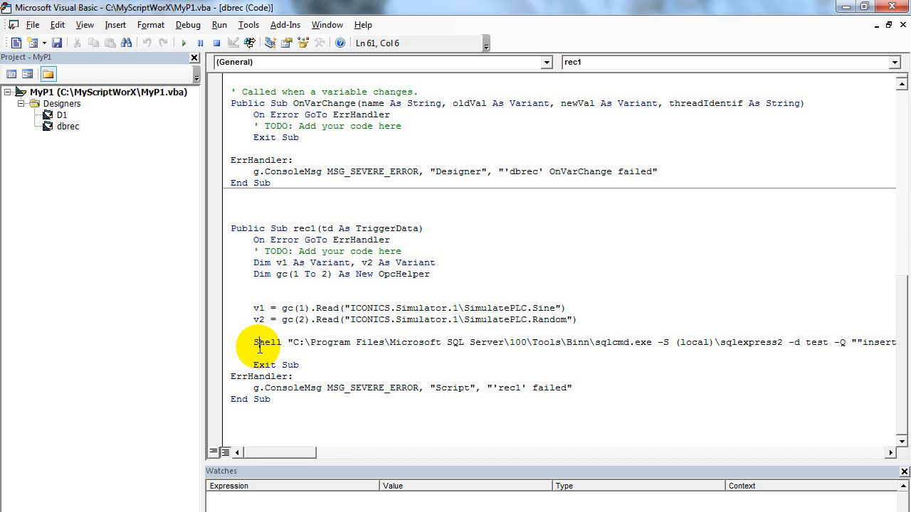
pyautogui.doubleClick(265, 343)
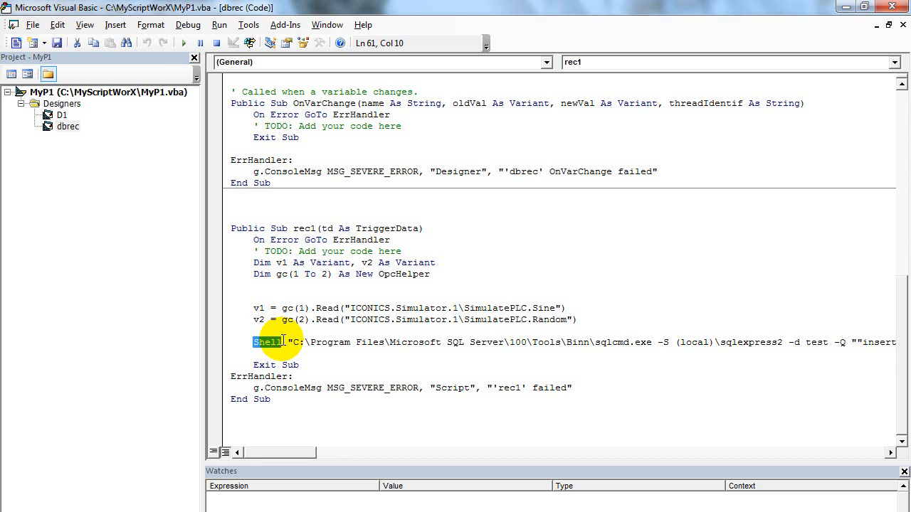
pyautogui.moveTo(291, 342)
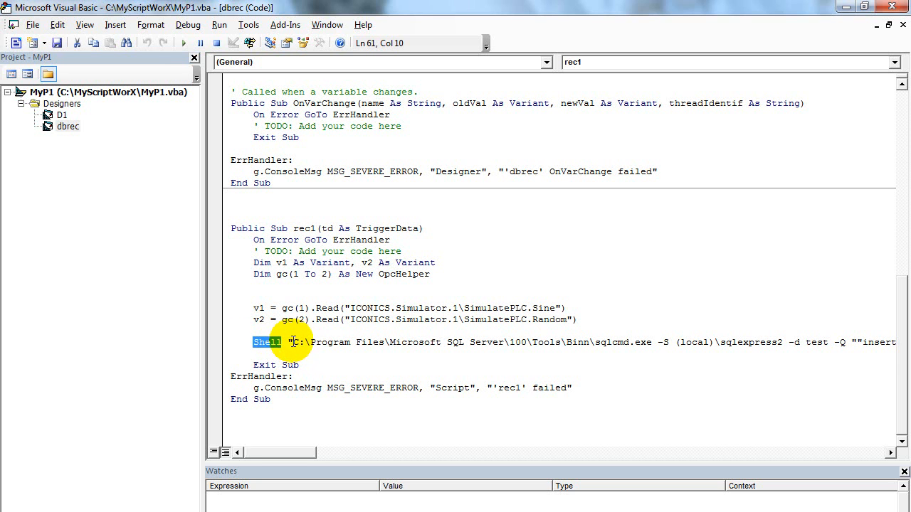
pyautogui.moveTo(291, 342); pyautogui.dragTo(566, 342)
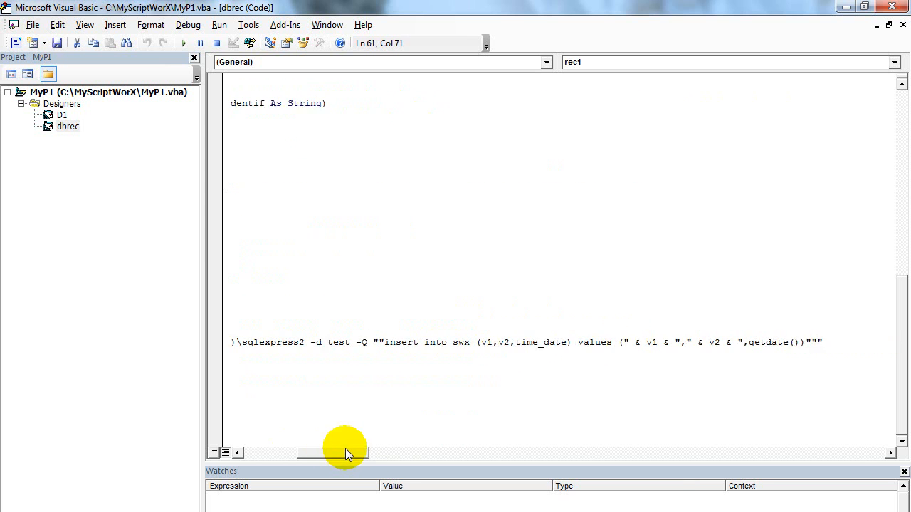
pyautogui.doubleClick(576, 342)
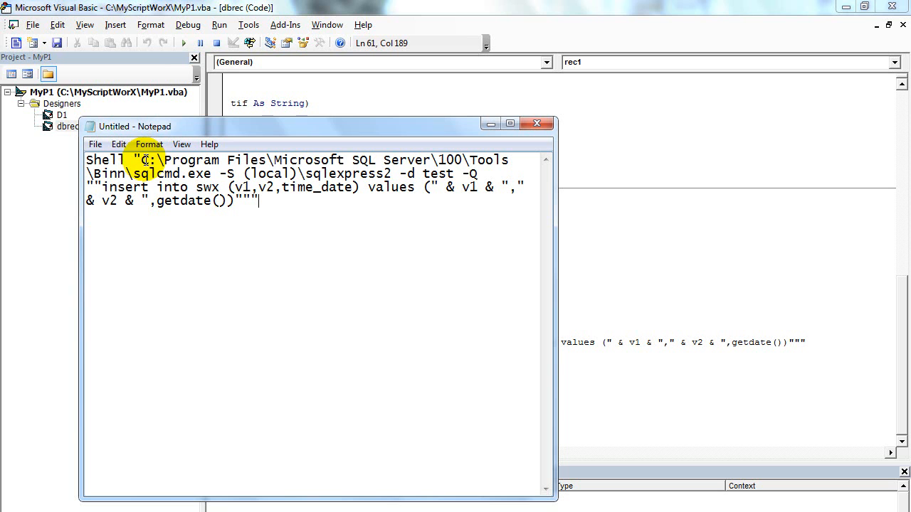
# Select the whole sqlcmd.exe Shell line in Notepad and highlight the sqlcmd.exe name
pyautogui.moveTo(137, 159); pyautogui.dragTo(427, 160)
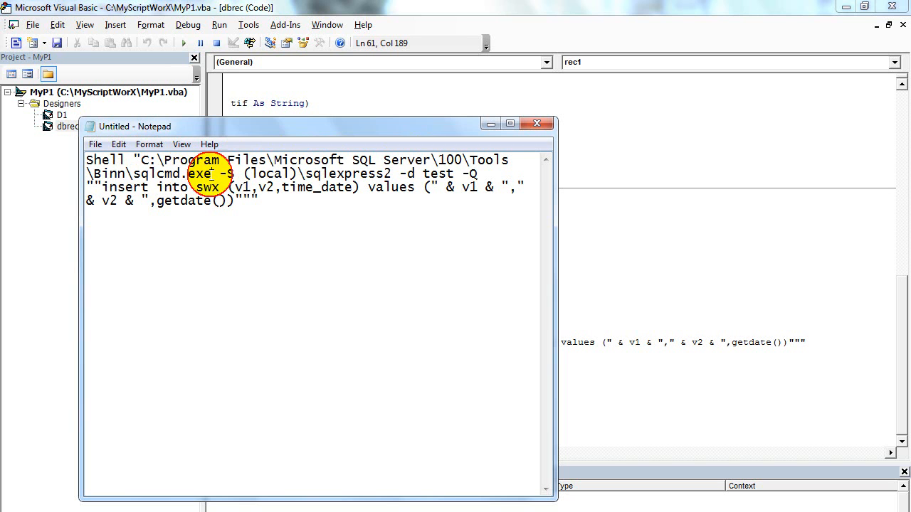
pyautogui.doubleClick(178, 174)
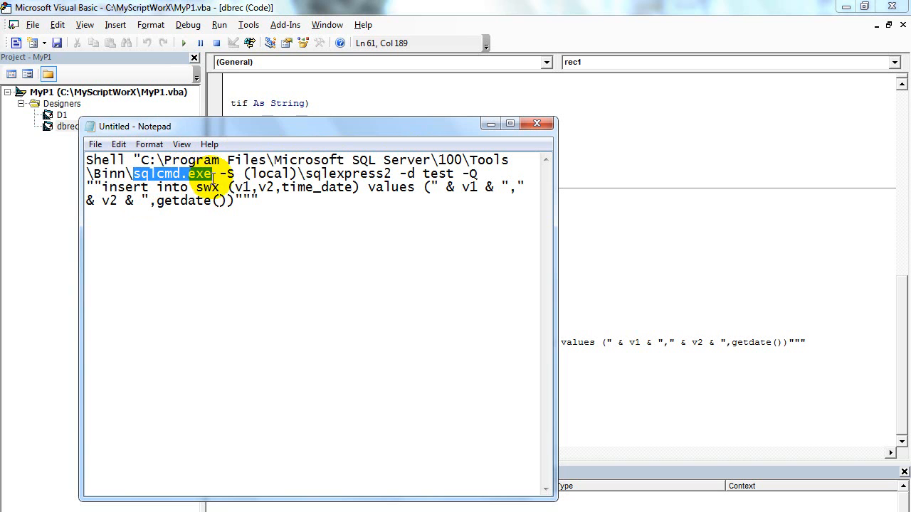
pyautogui.doubleClick(103, 159)
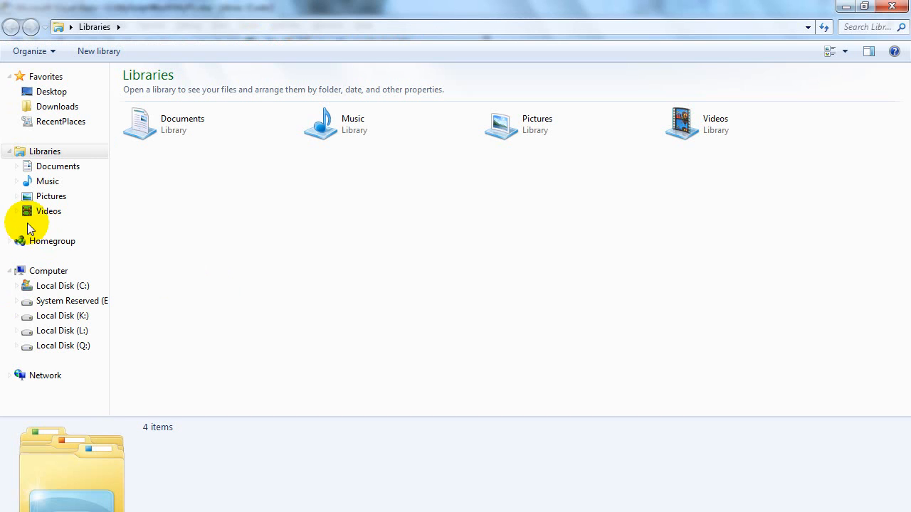
# Browse to C:\Program Files\Microsoft SQL Server\100\Tools\Binn and copy that folder's path
pyautogui.click(62, 285)
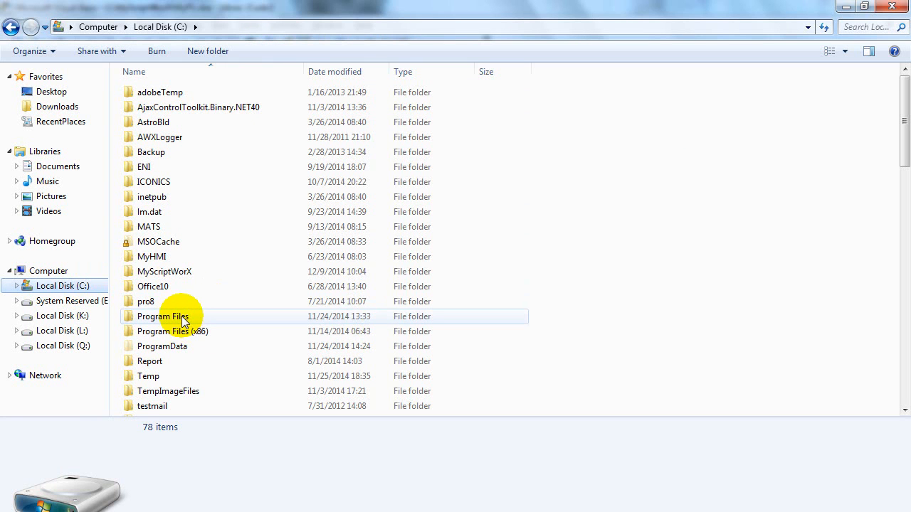
pyautogui.write('lic')
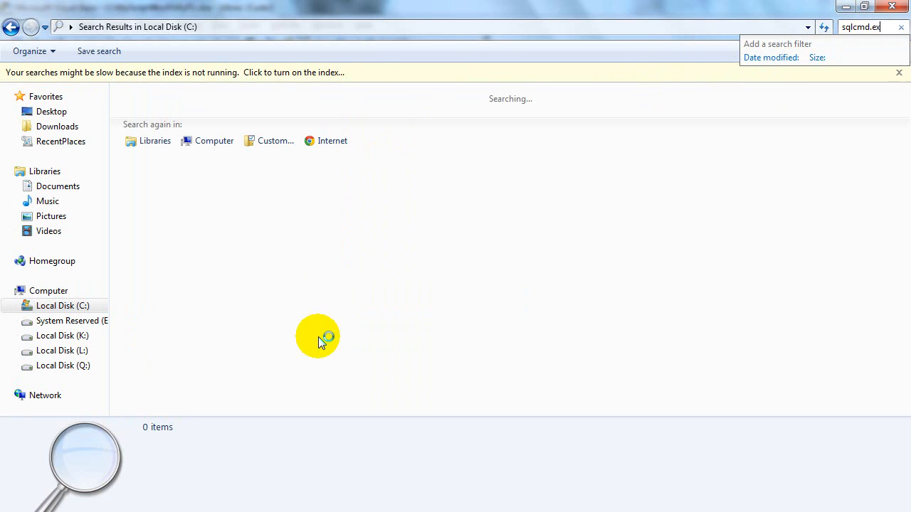
pyautogui.click(163, 196)
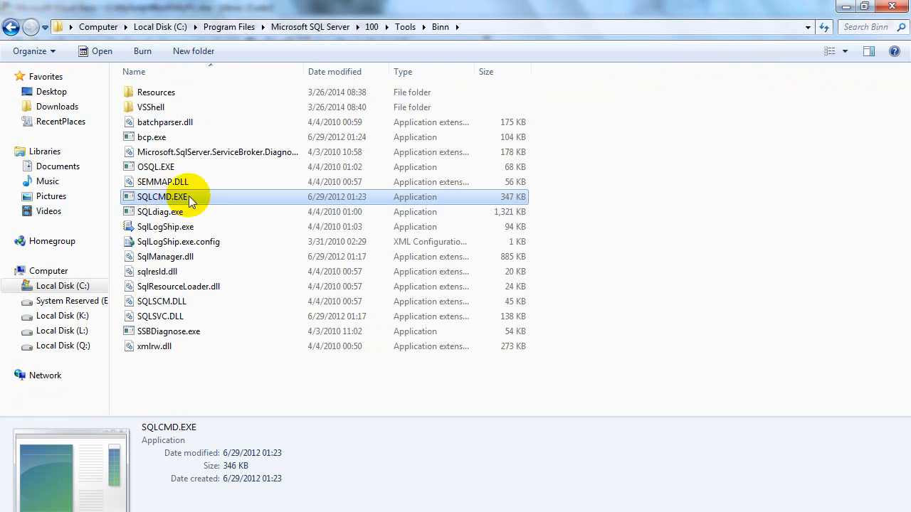
pyautogui.moveTo(335, 27)
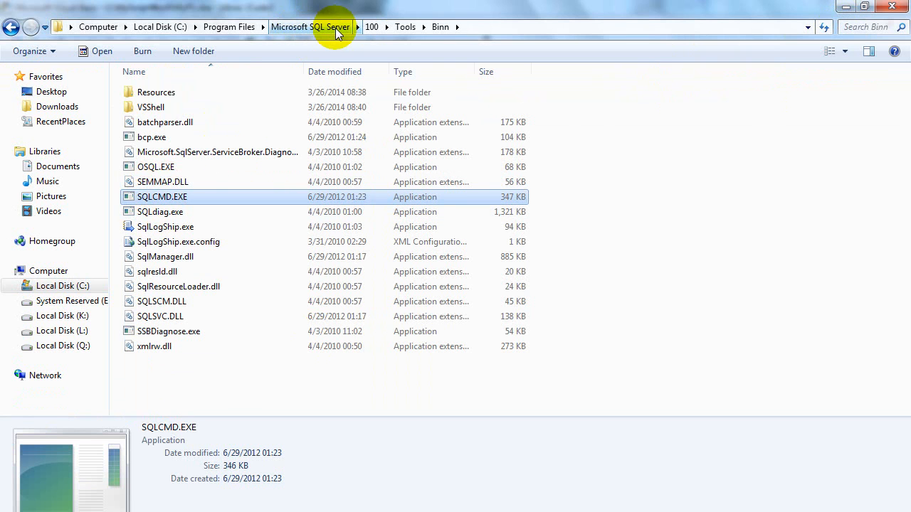
pyautogui.moveTo(179, 204)
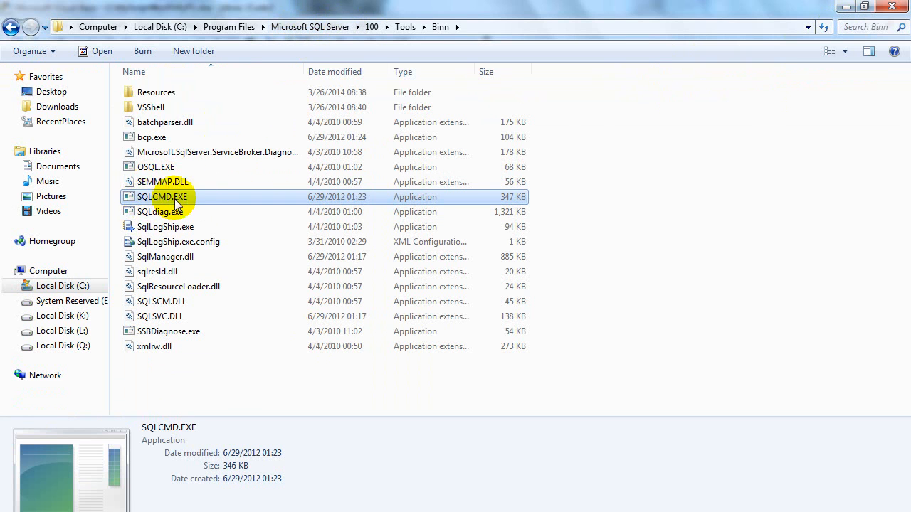
pyautogui.moveTo(171, 204)
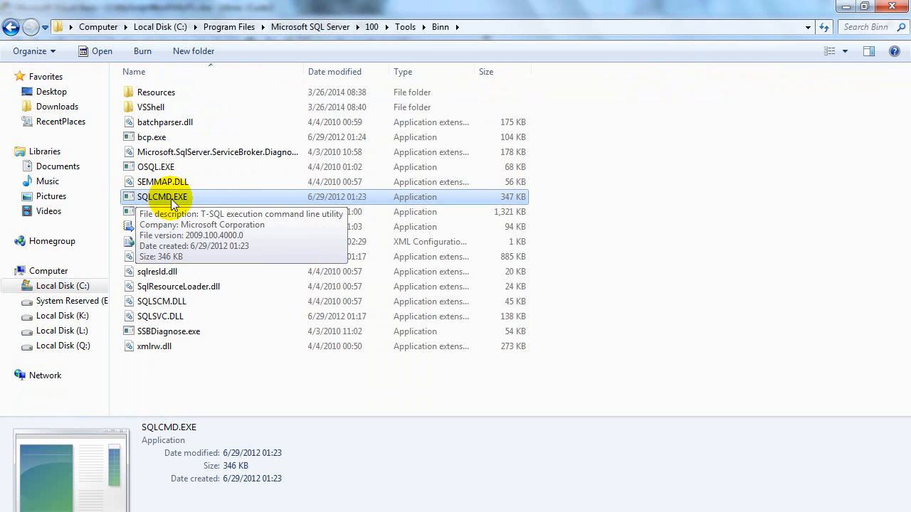
pyautogui.moveTo(520, 55)
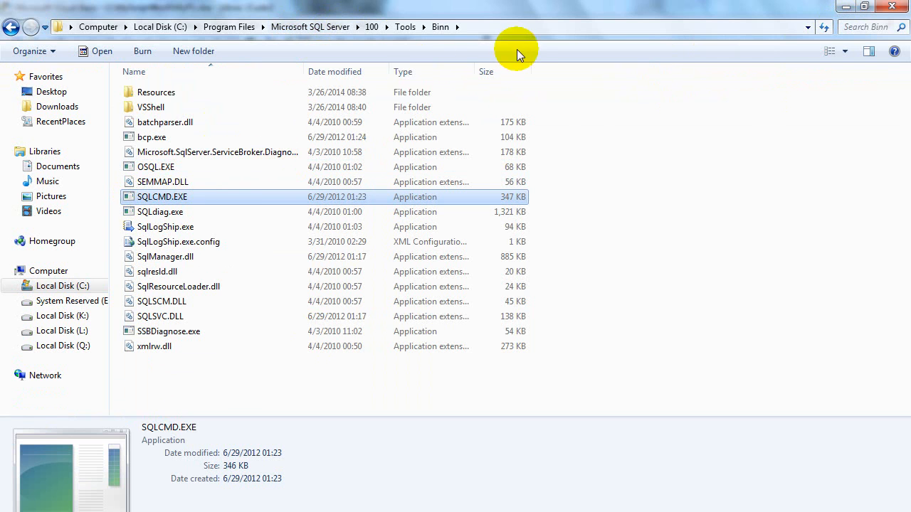
pyautogui.rightClick(157, 27)
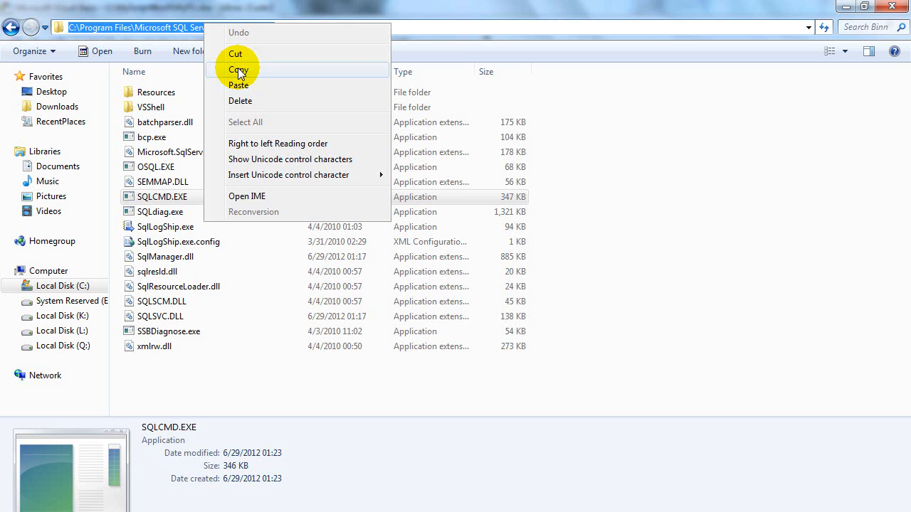
pyautogui.click(241, 69)
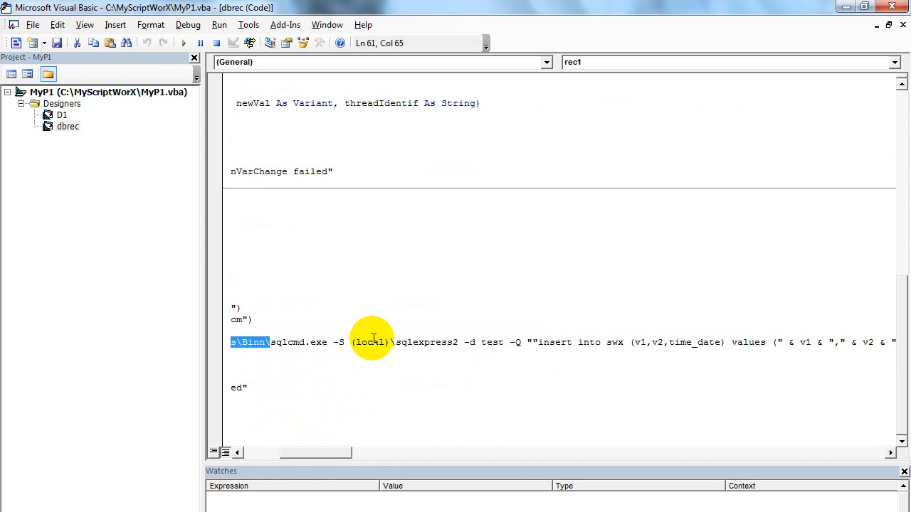
pyautogui.doubleClick(370, 342)
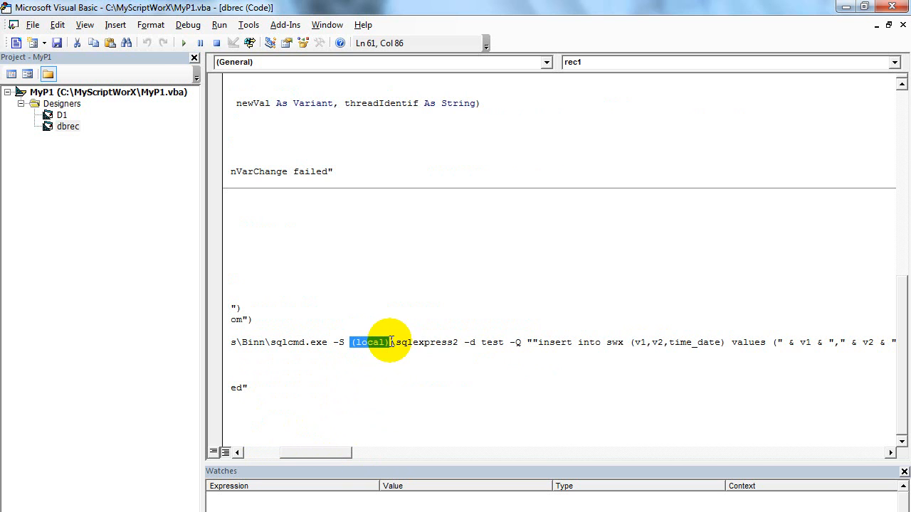
pyautogui.moveTo(390, 342); pyautogui.dragTo(461, 342)
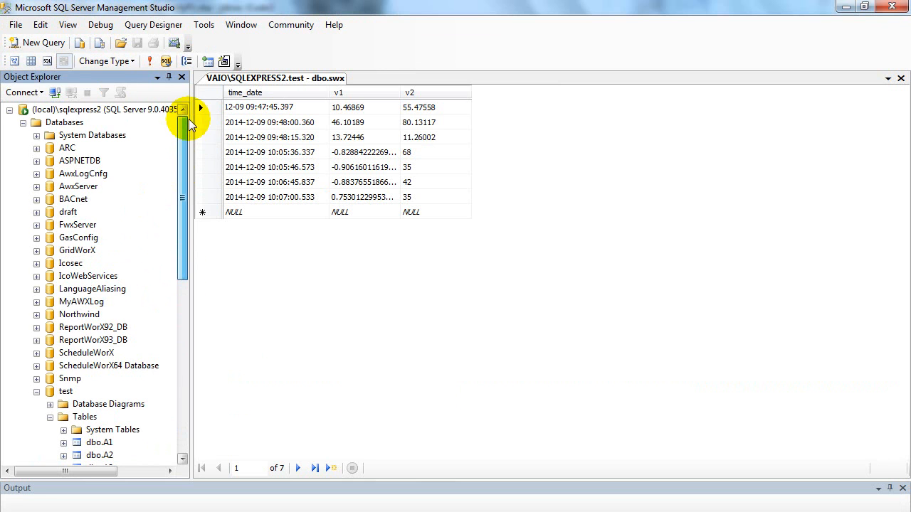
pyautogui.moveTo(53, 109)
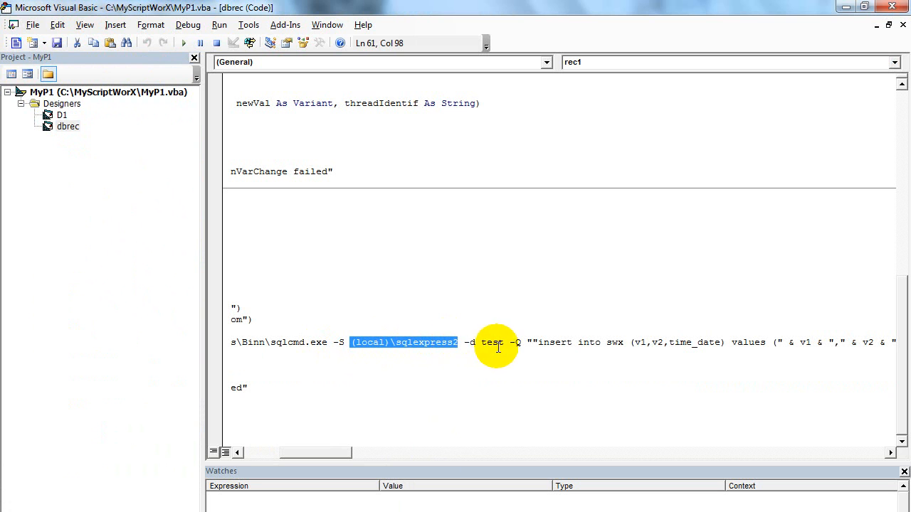
pyautogui.doubleClick(492, 343)
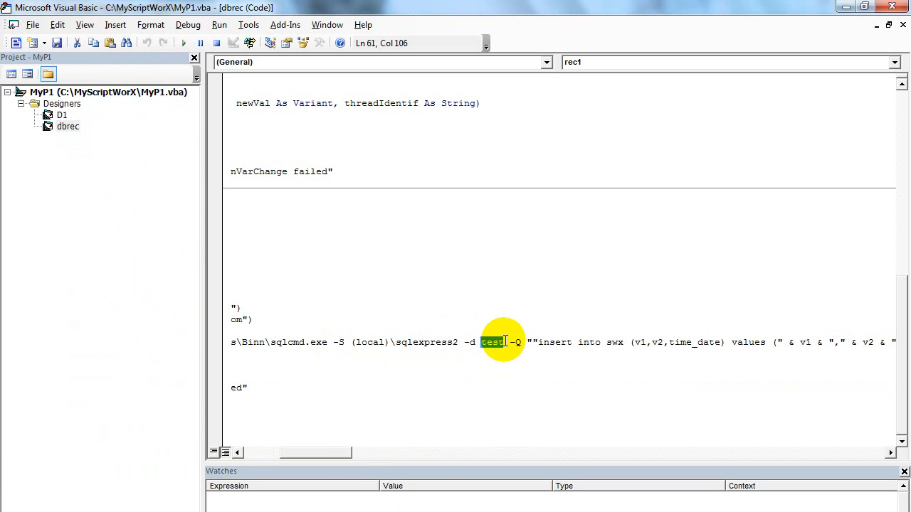
pyautogui.doubleClick(492, 342)
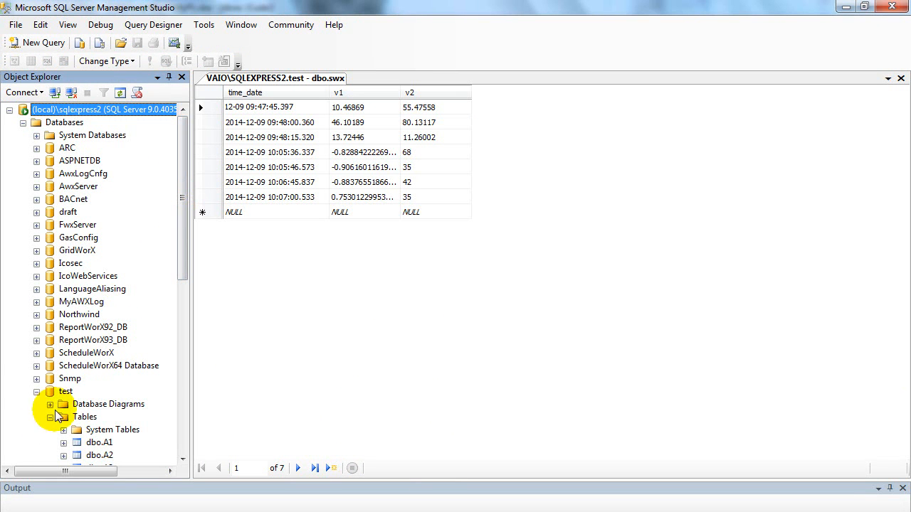
pyautogui.click(65, 391)
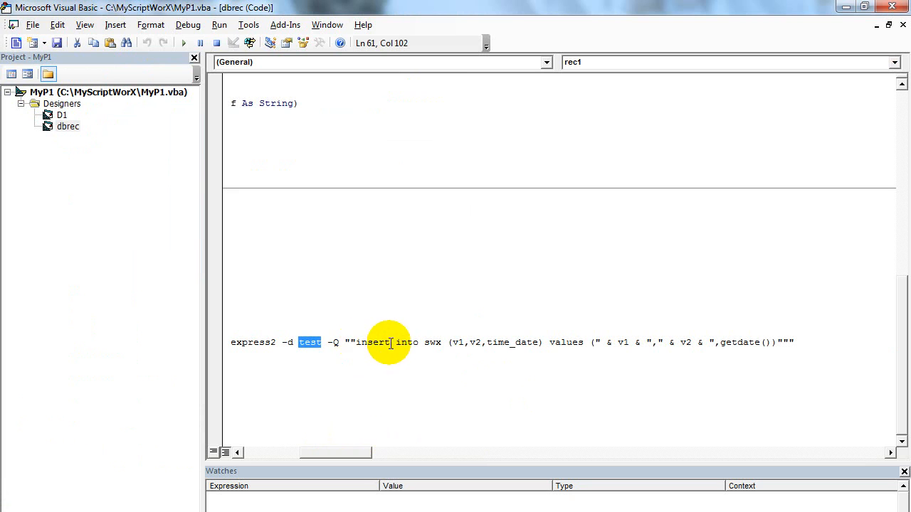
pyautogui.doubleClick(374, 342)
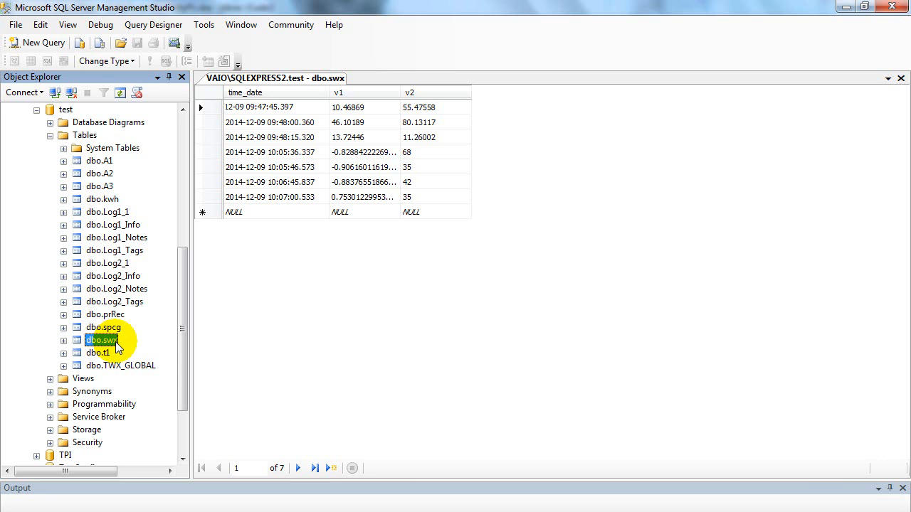
pyautogui.moveTo(270, 107)
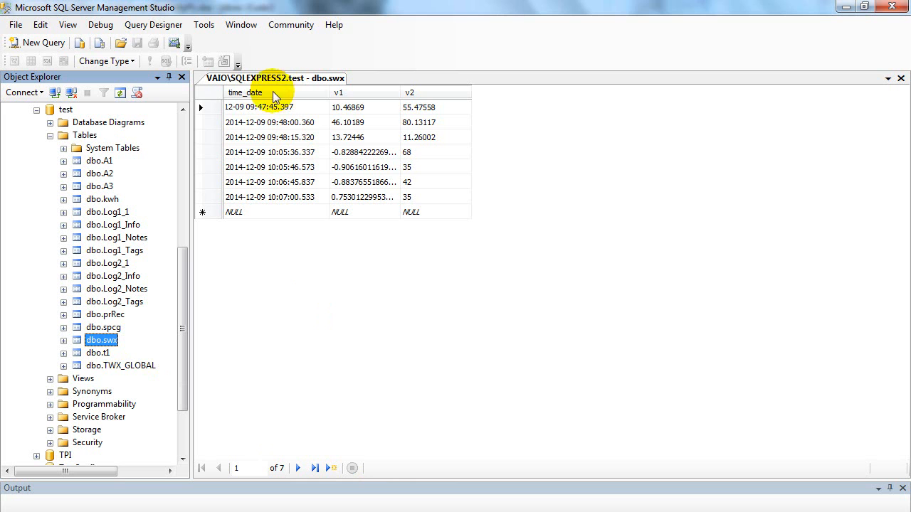
pyautogui.moveTo(436, 100)
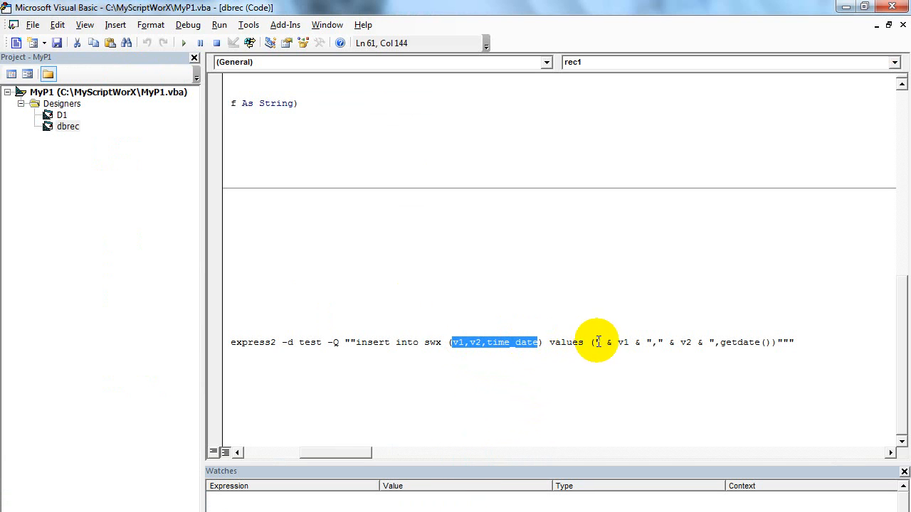
pyautogui.doubleClick(621, 343)
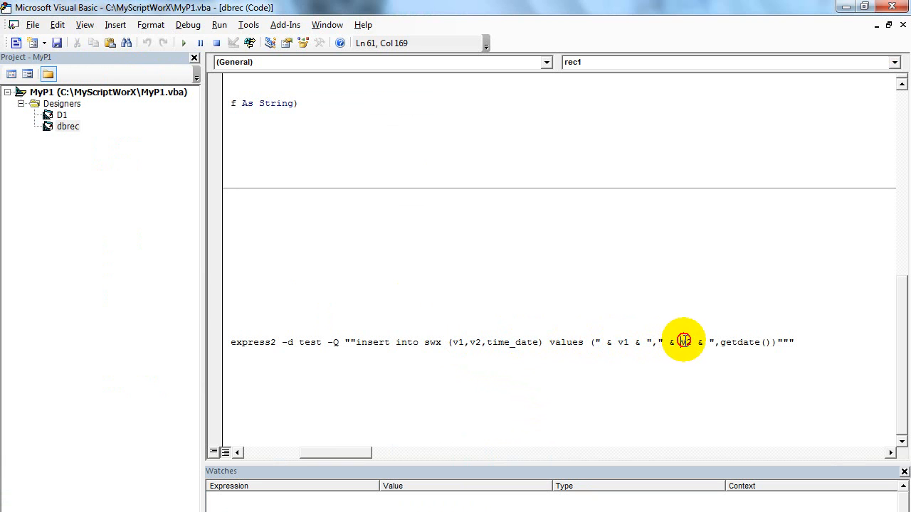
pyautogui.doubleClick(688, 342)
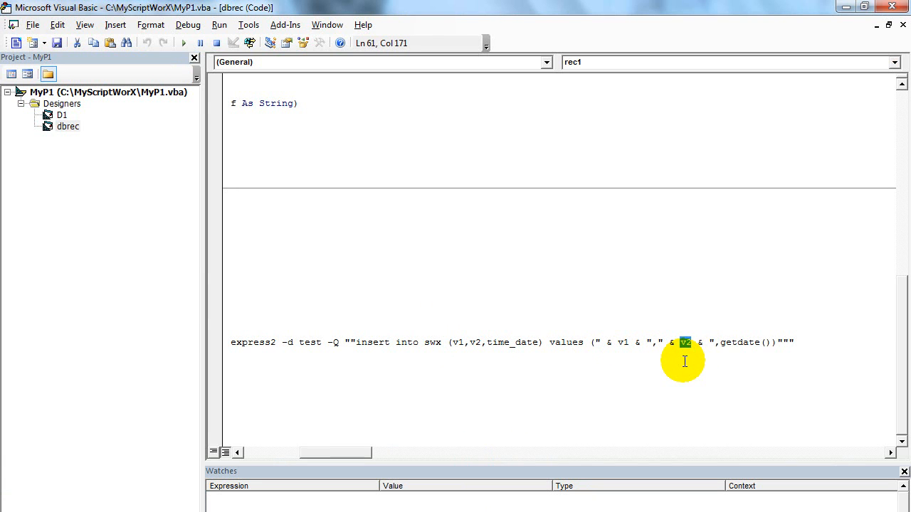
pyautogui.moveTo(514, 351)
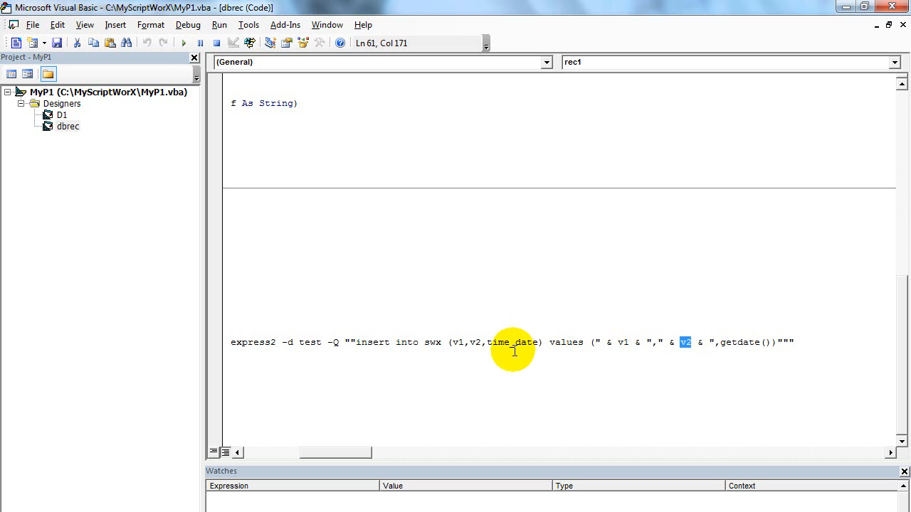
pyautogui.doubleClick(433, 342)
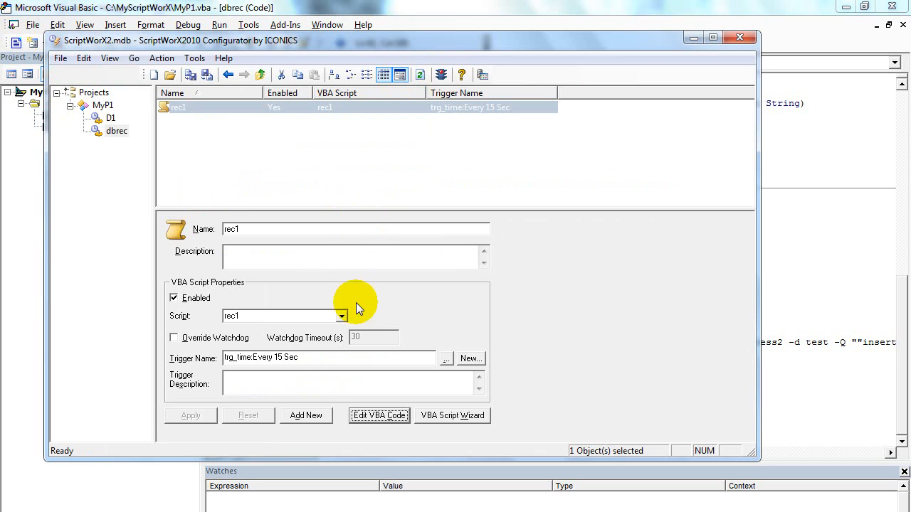
pyautogui.moveTo(507, 372)
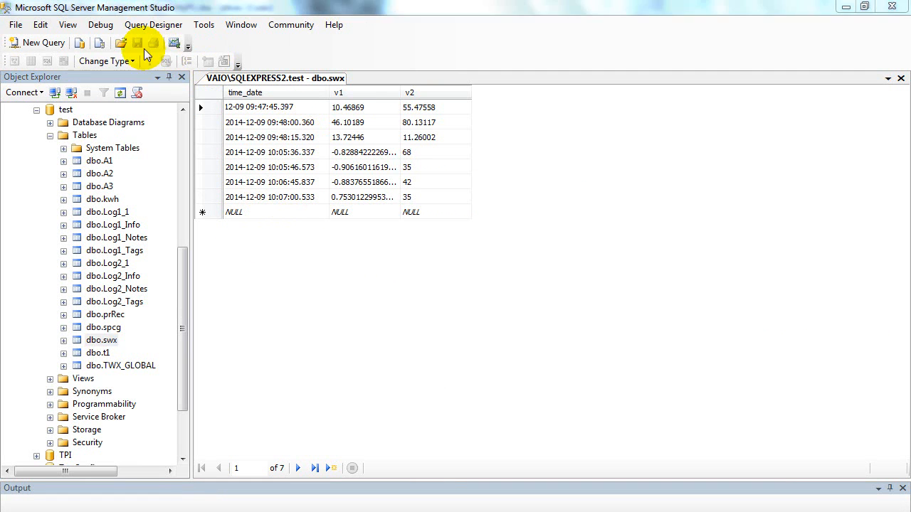
# Rerun the swx query twice, comparing the newest row's timestamp with the system clock
pyautogui.click(102, 341)
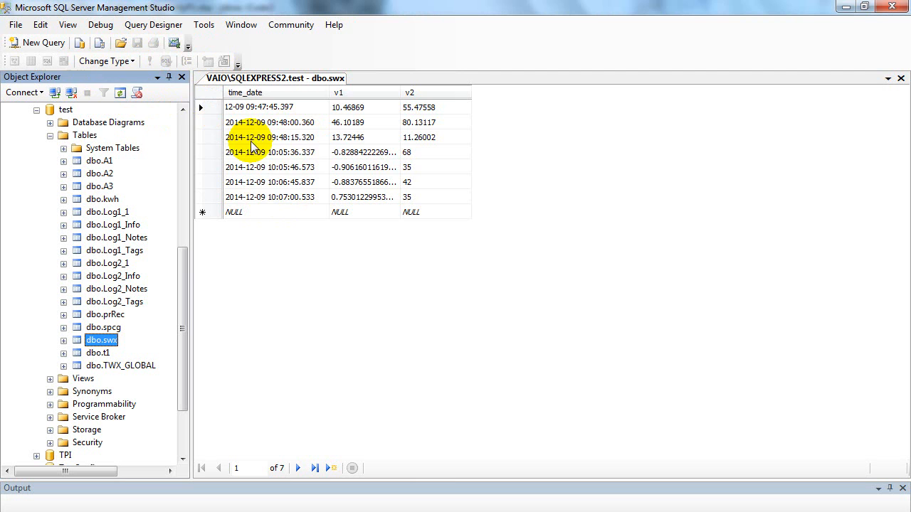
pyautogui.click(154, 61)
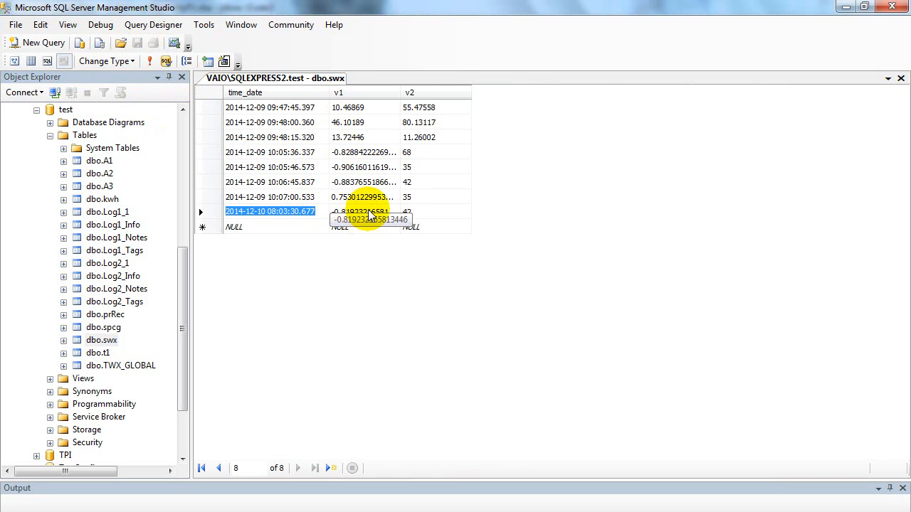
pyautogui.click(267, 211)
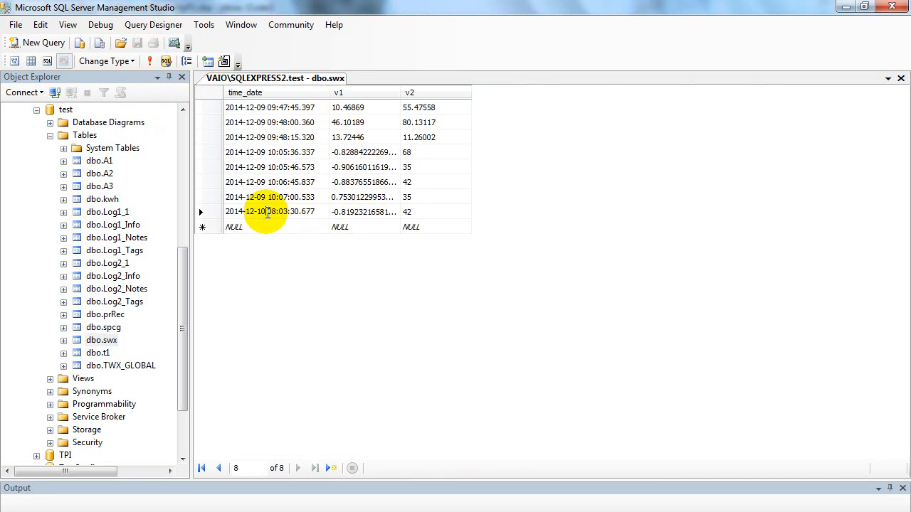
pyautogui.moveTo(847, 495)
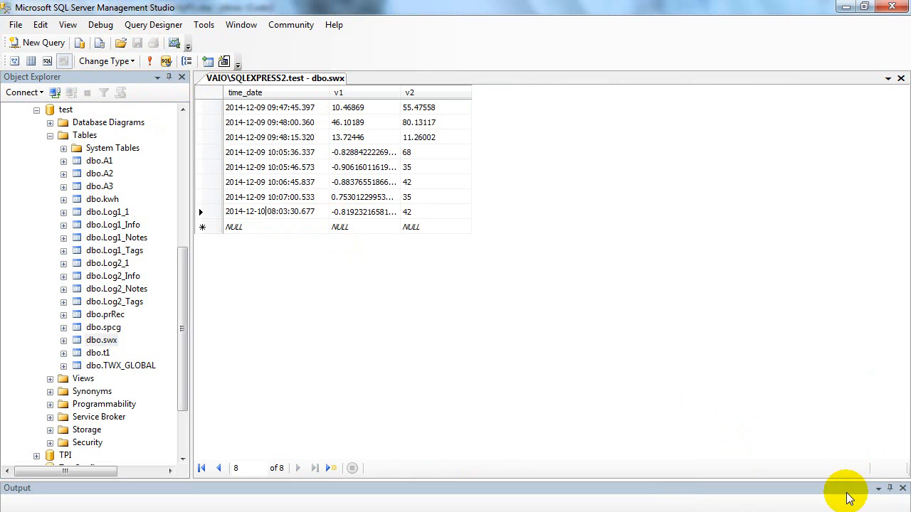
pyautogui.click(847, 495)
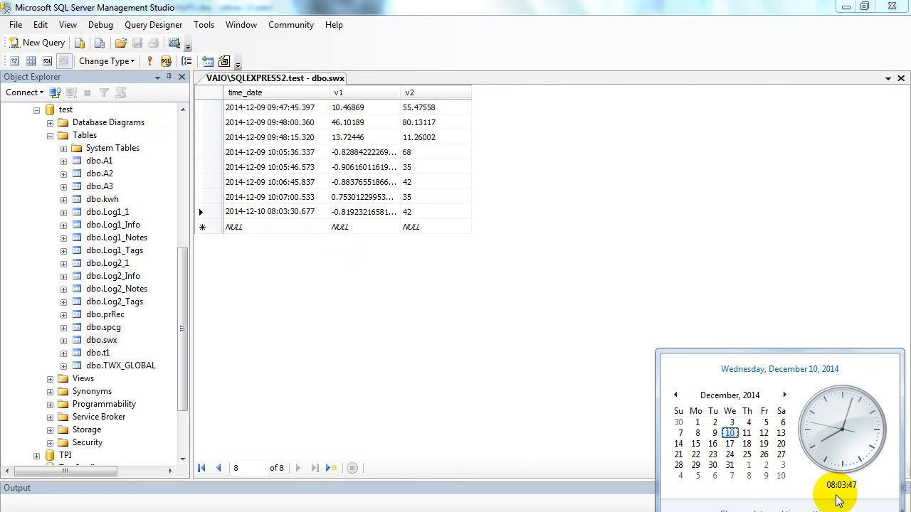
pyautogui.moveTo(398, 253)
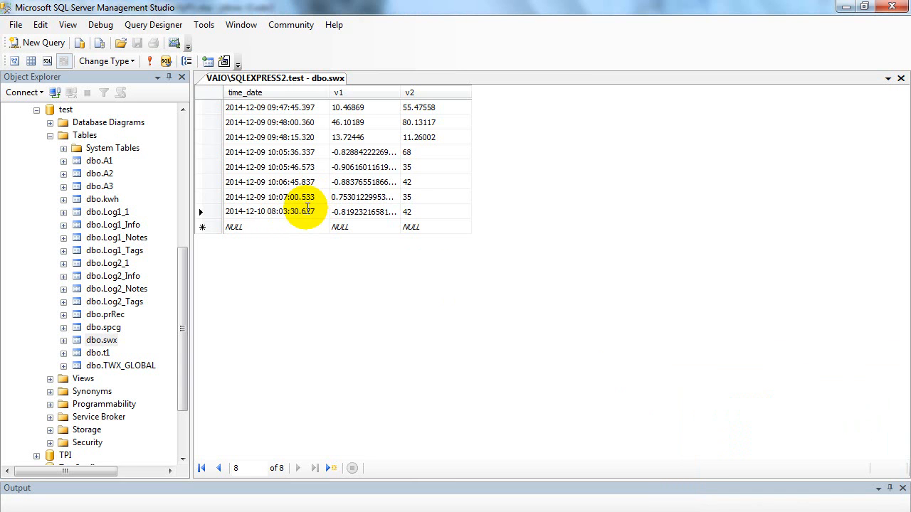
pyautogui.doubleClick(292, 211)
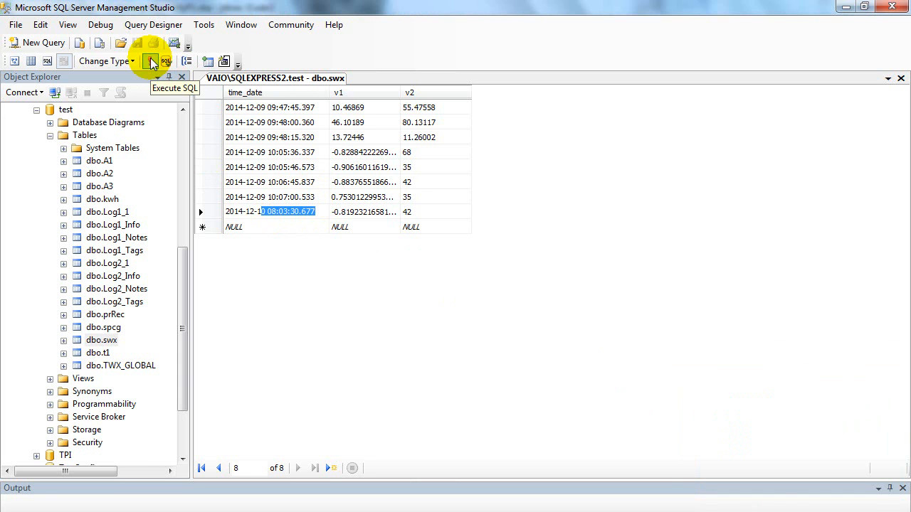
pyautogui.click(149, 63)
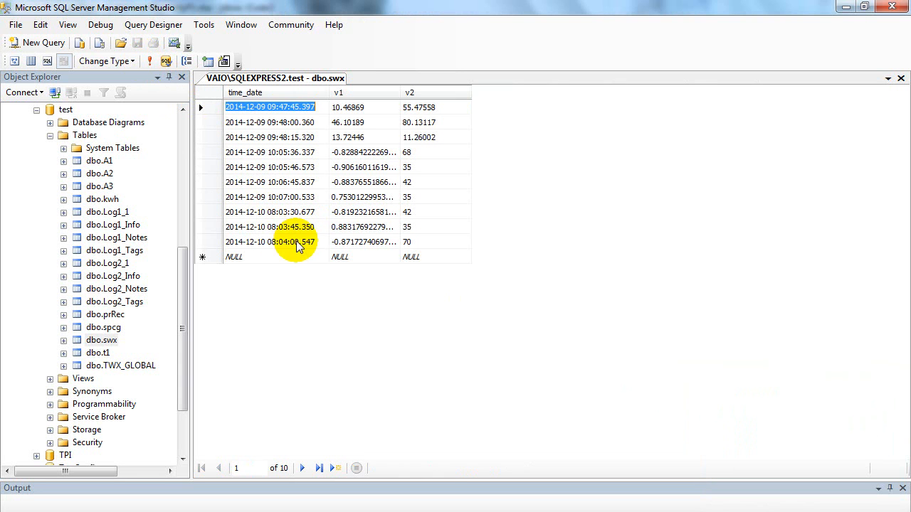
pyautogui.moveTo(307, 247)
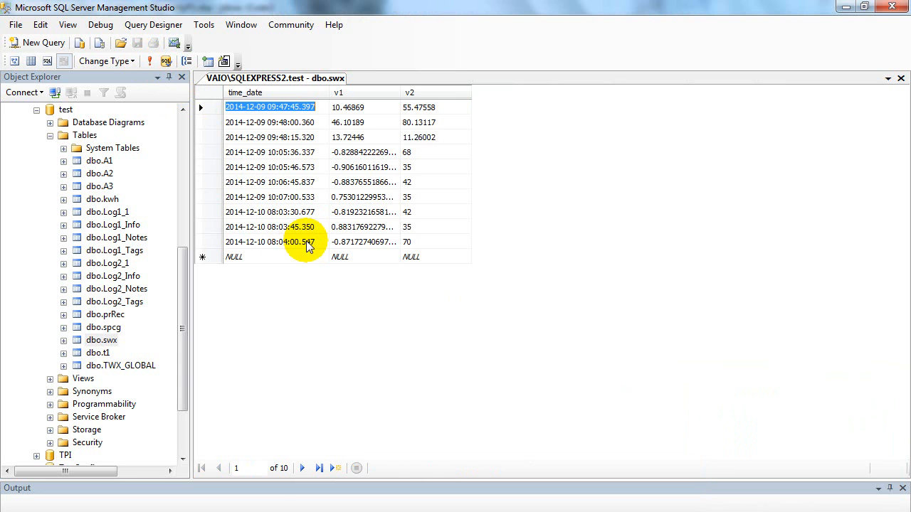